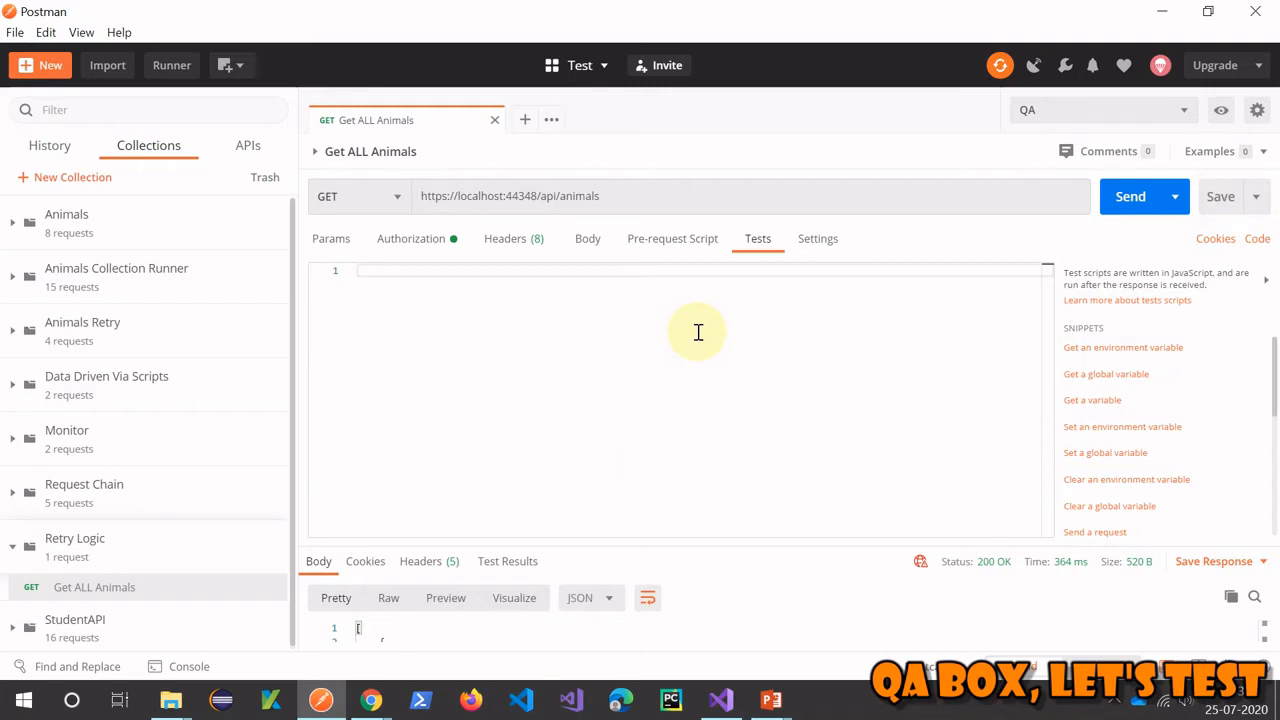
mouse_move(652, 316)
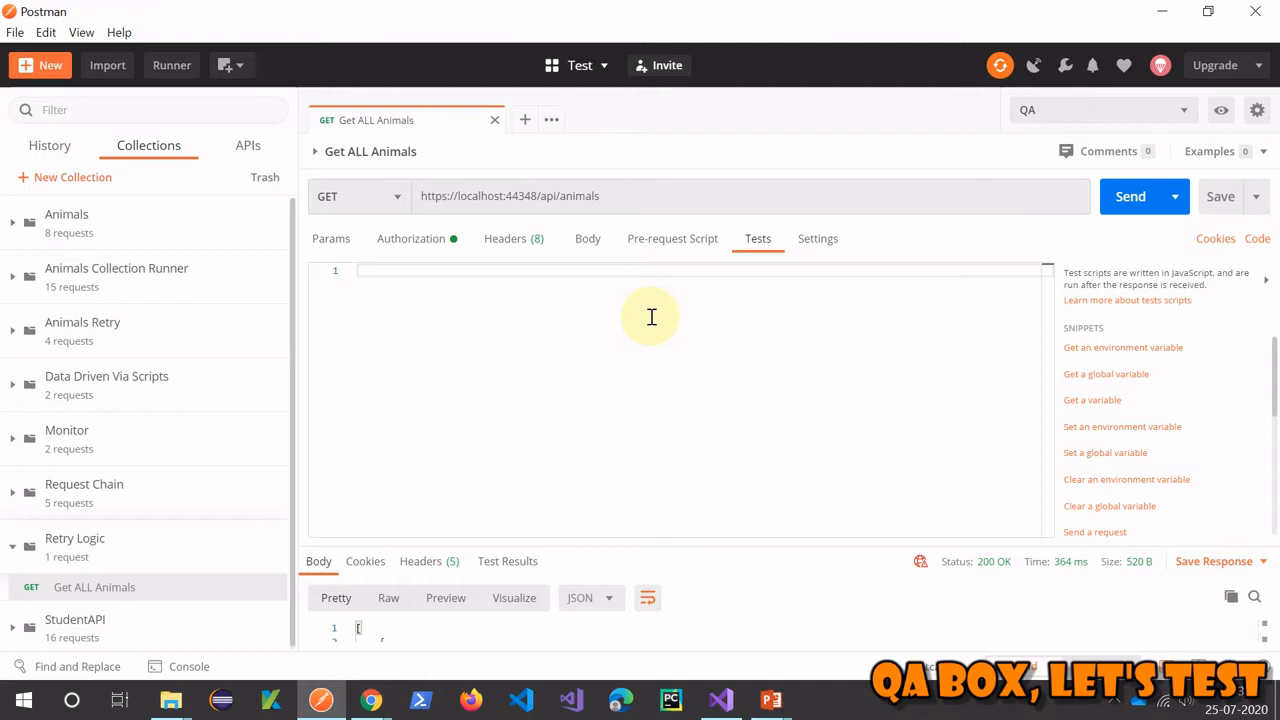
mouse_move(600, 312)
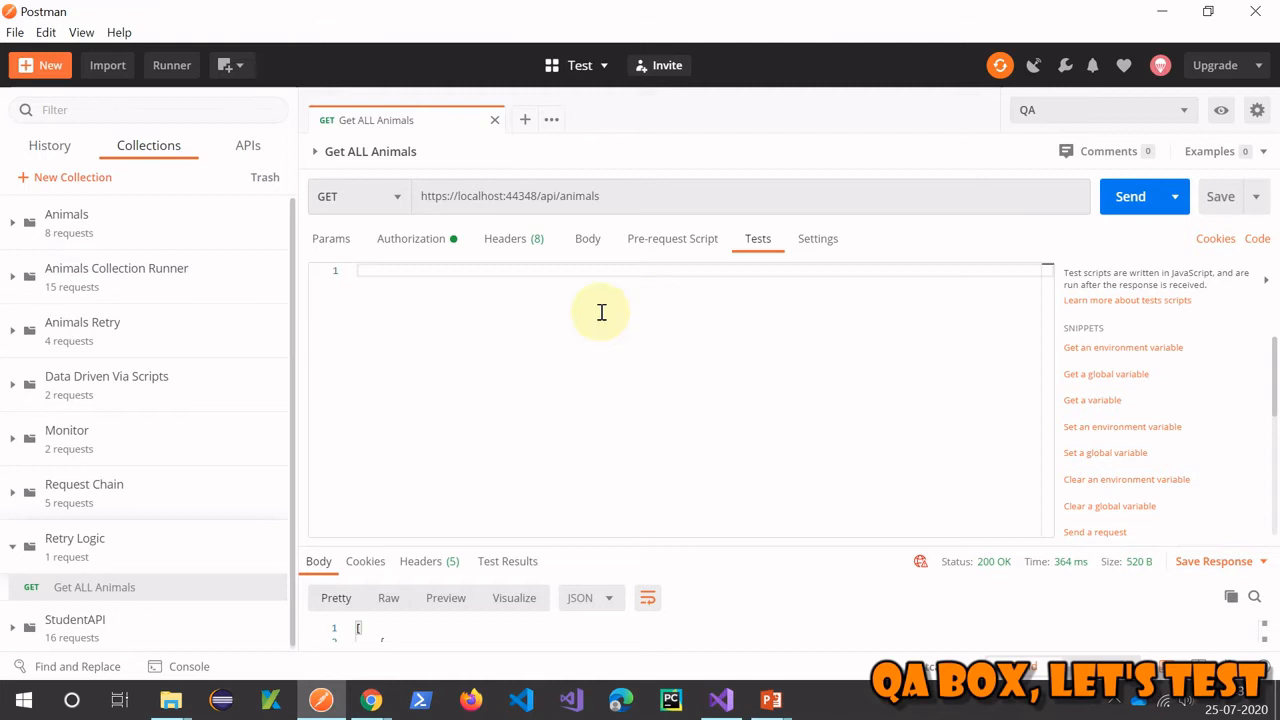
mouse_move(758, 250)
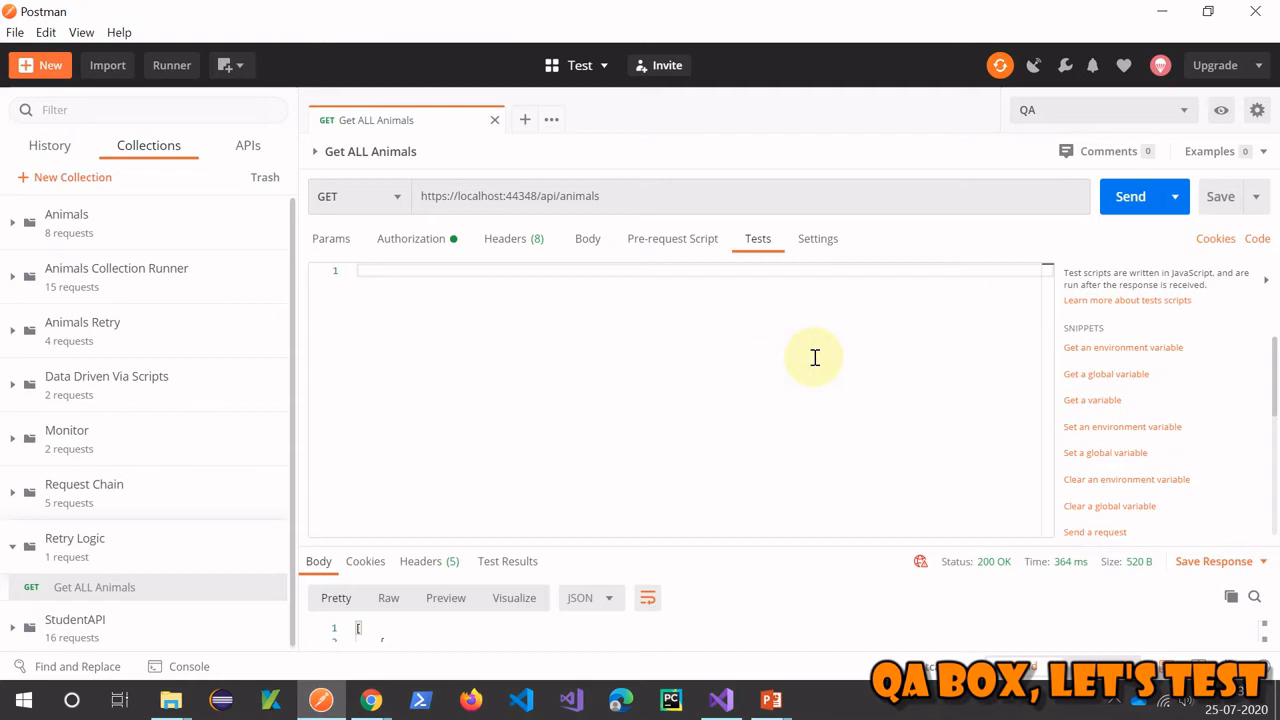
mouse_move(500, 218)
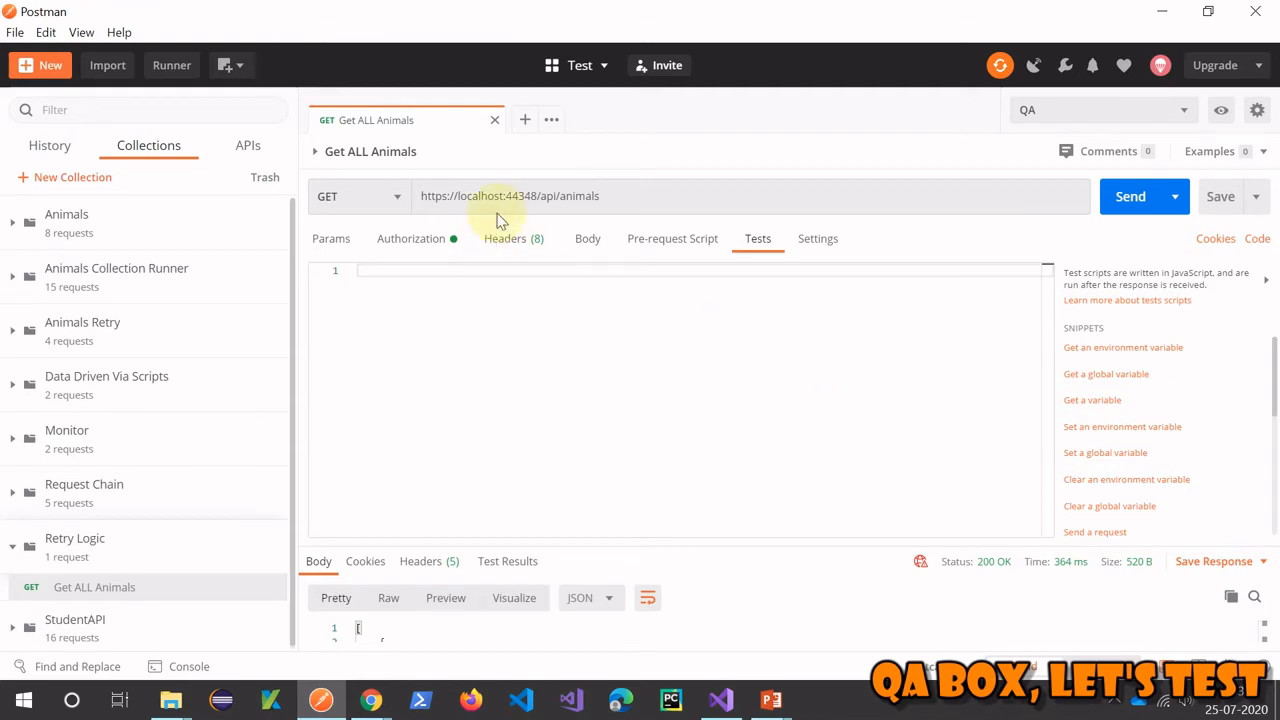
mouse_move(676, 148)
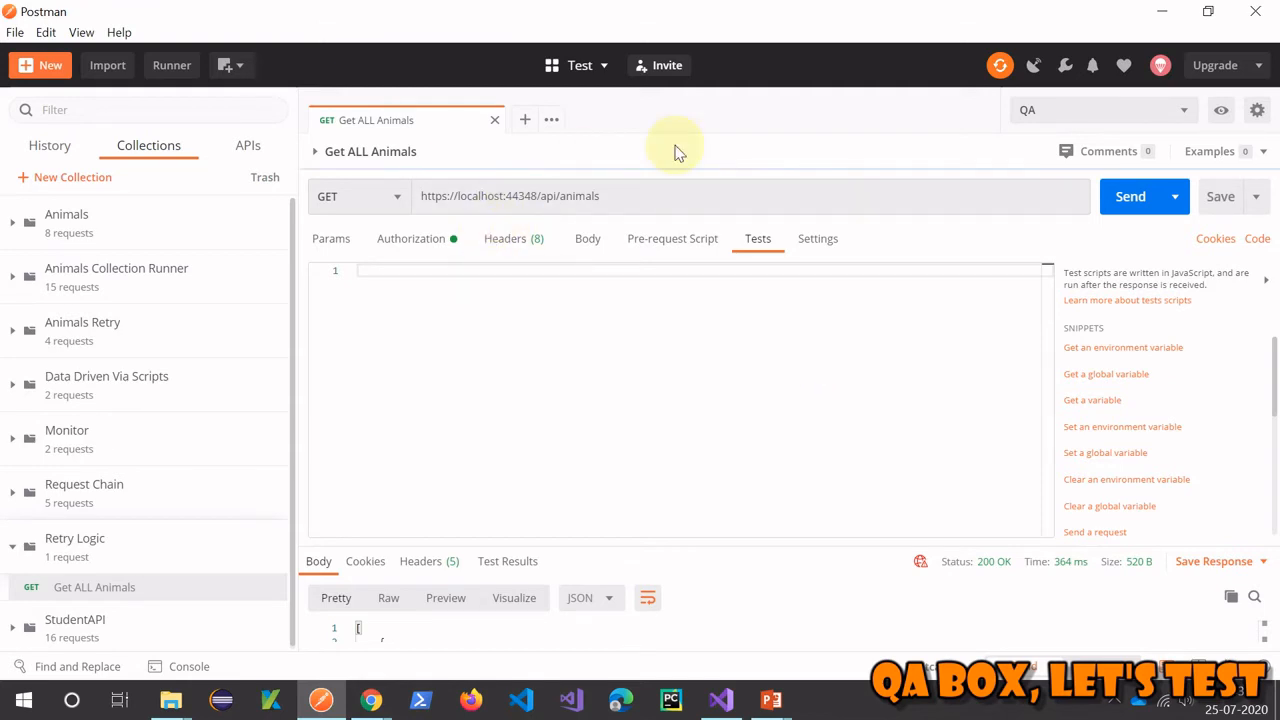
Begin the Tests script with the declaration let count = 1;
click(688, 298)
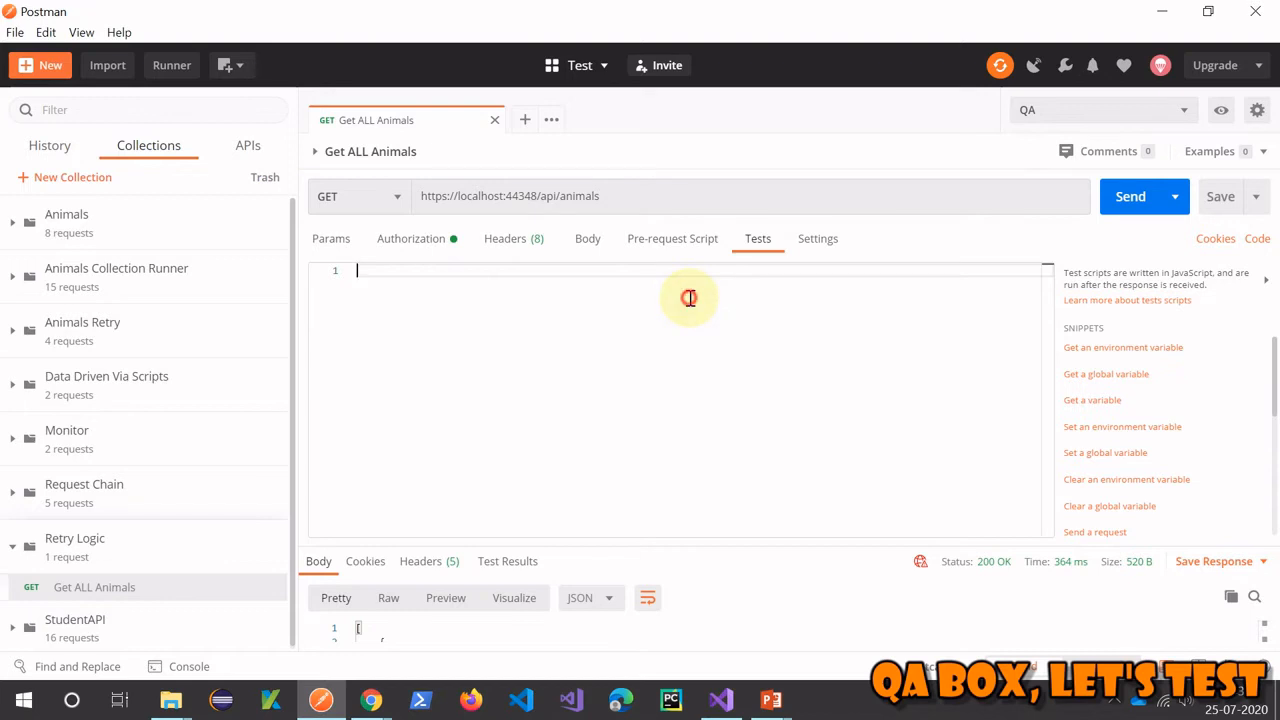
text(let c)
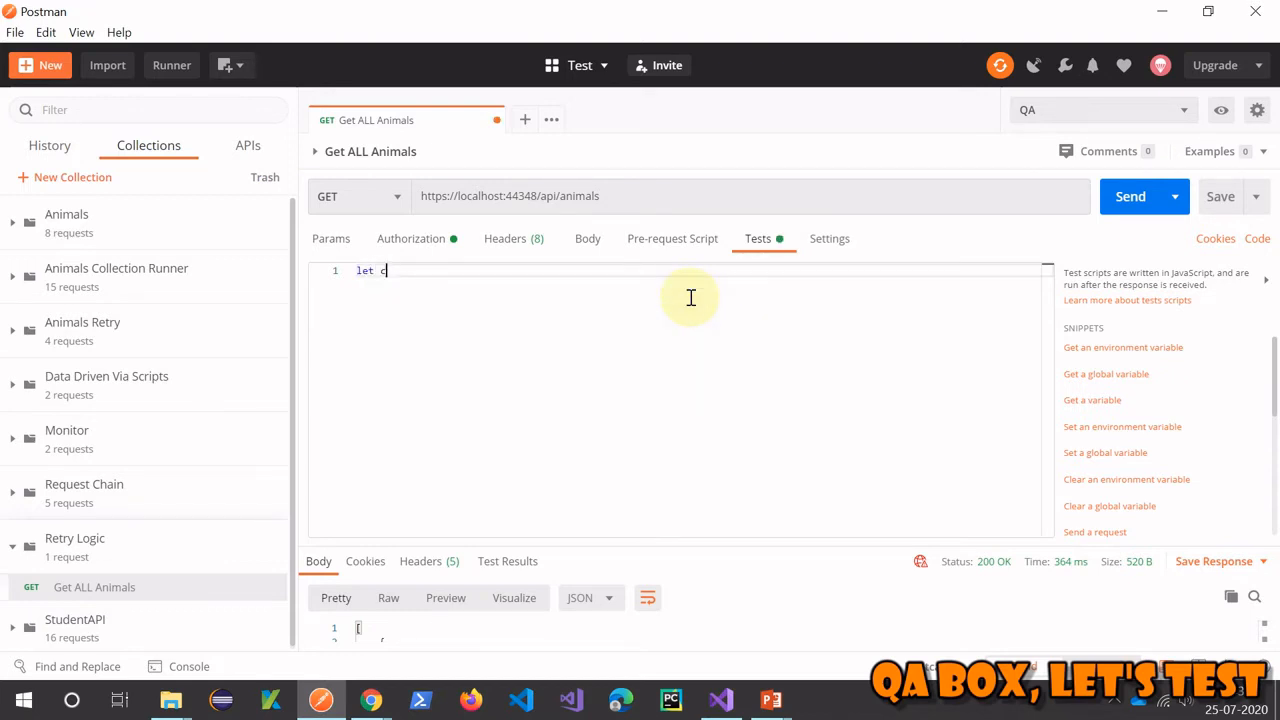
text(ount)
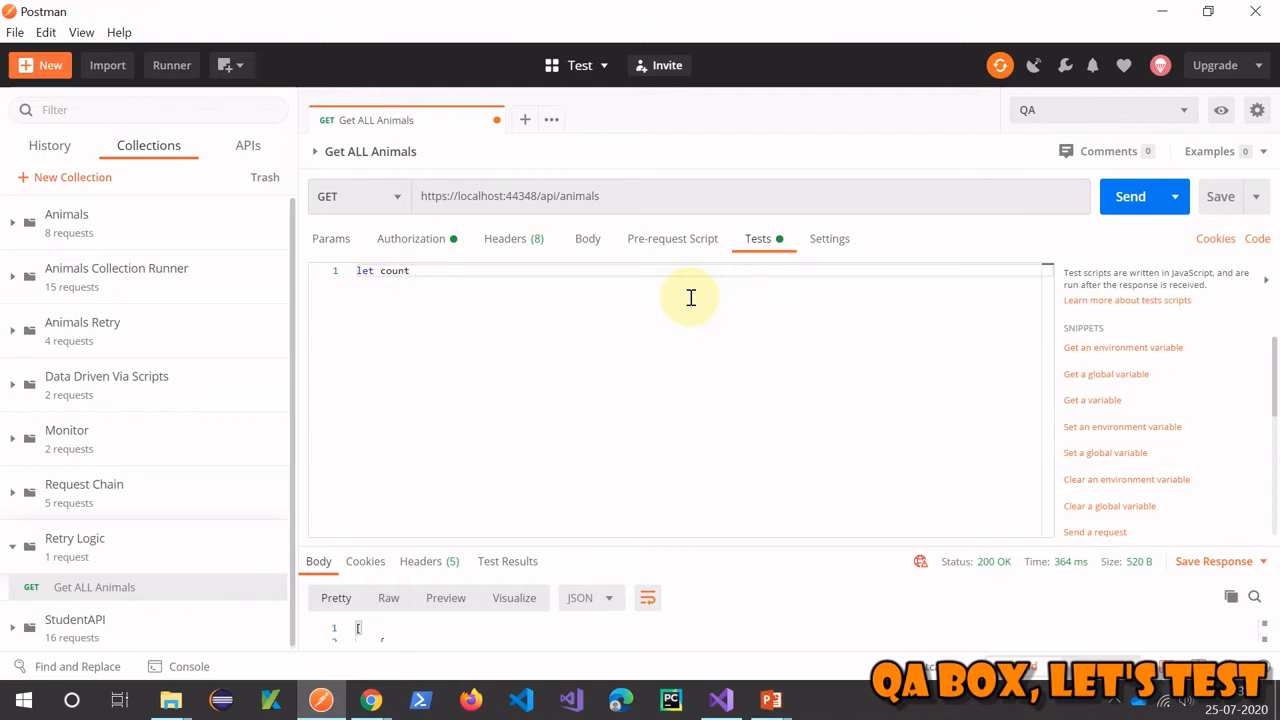
text(= 1;)
text(i)
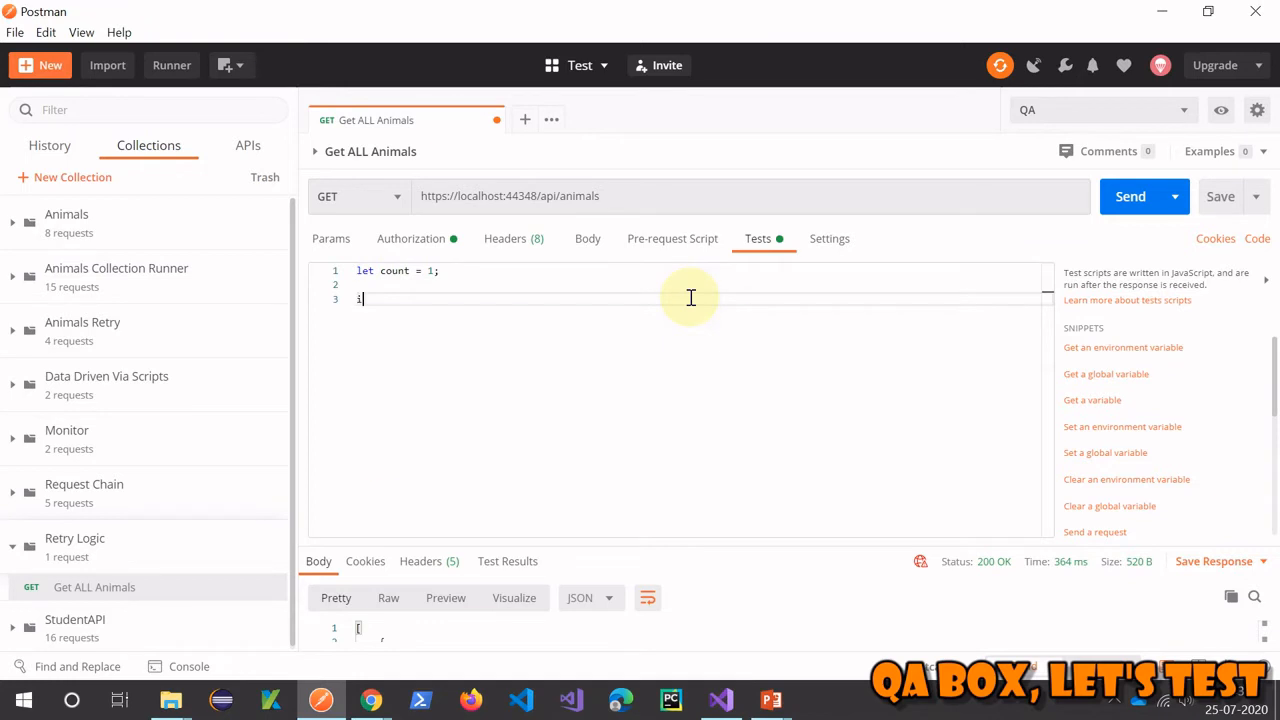
Add an if (count < 3) block that sets count = count + 1;
text(f(count)
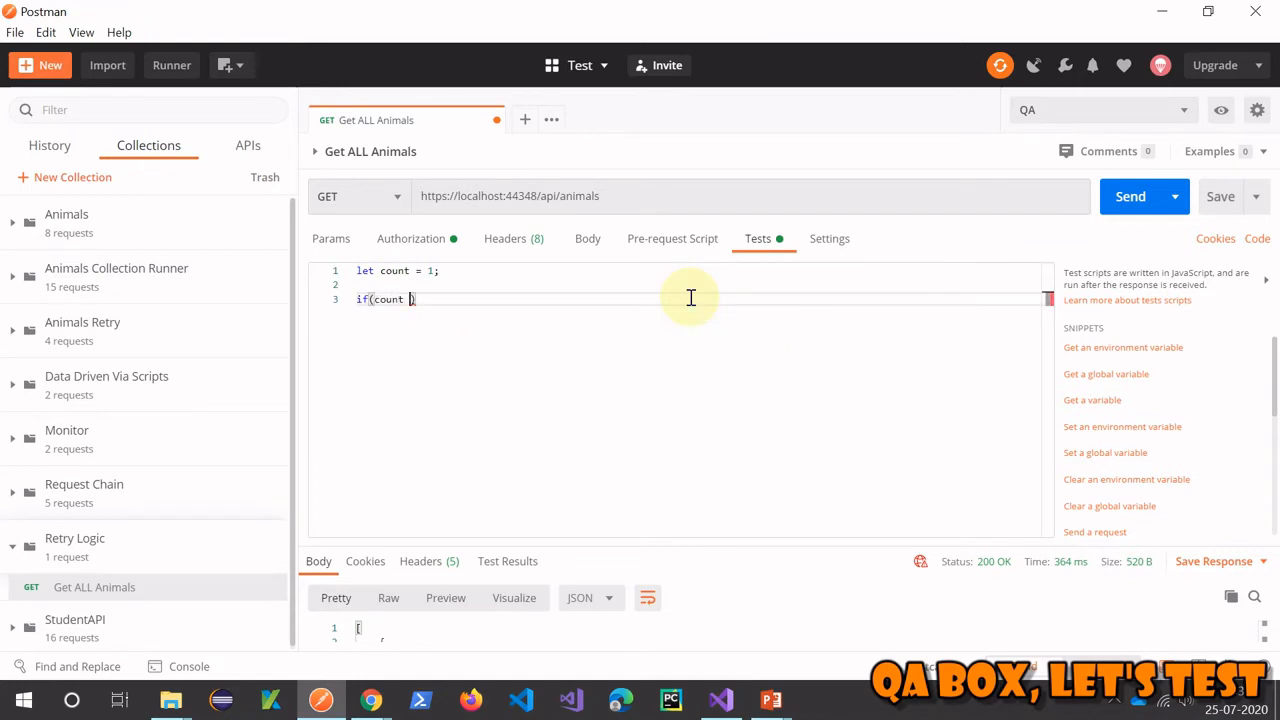
text(< 3))
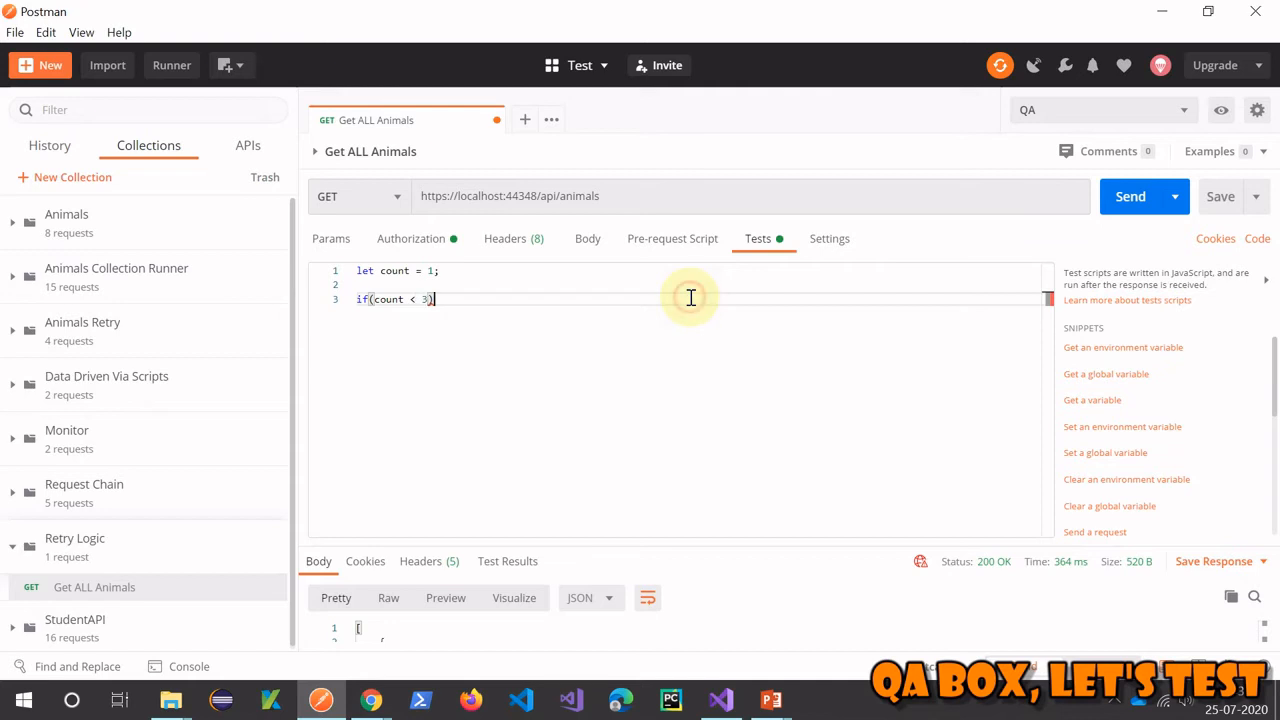
text({})
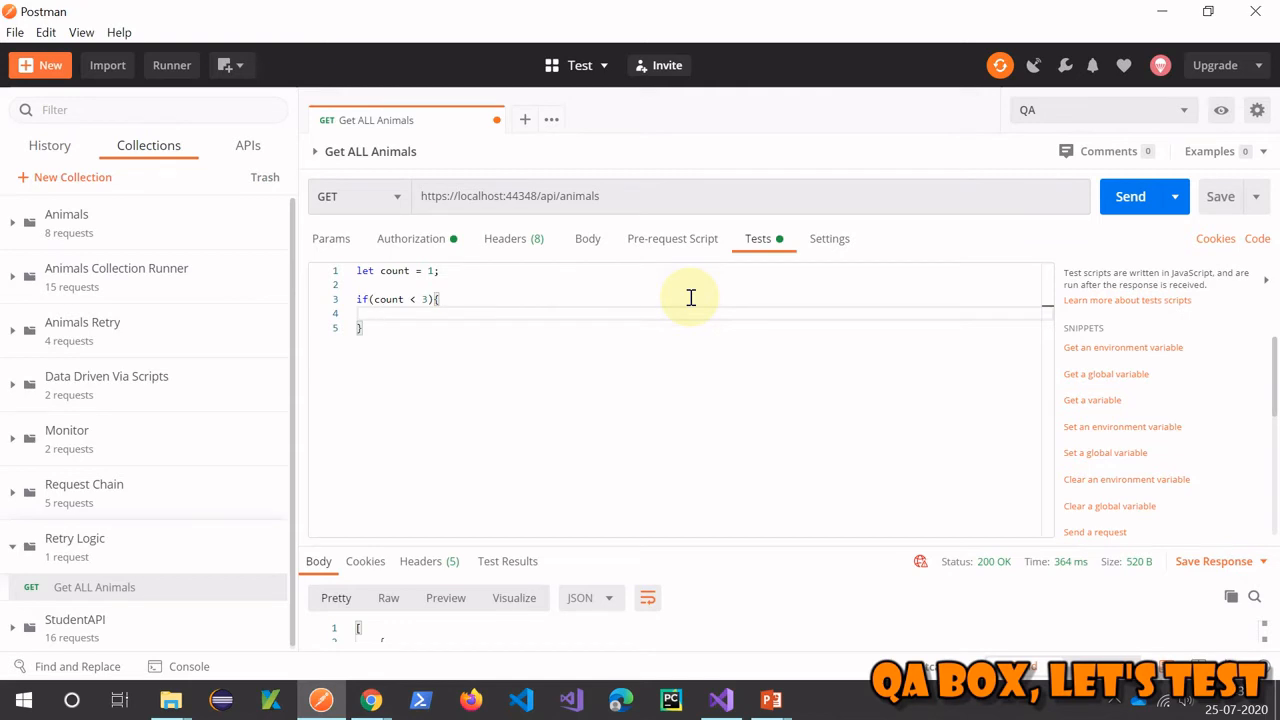
text(count)
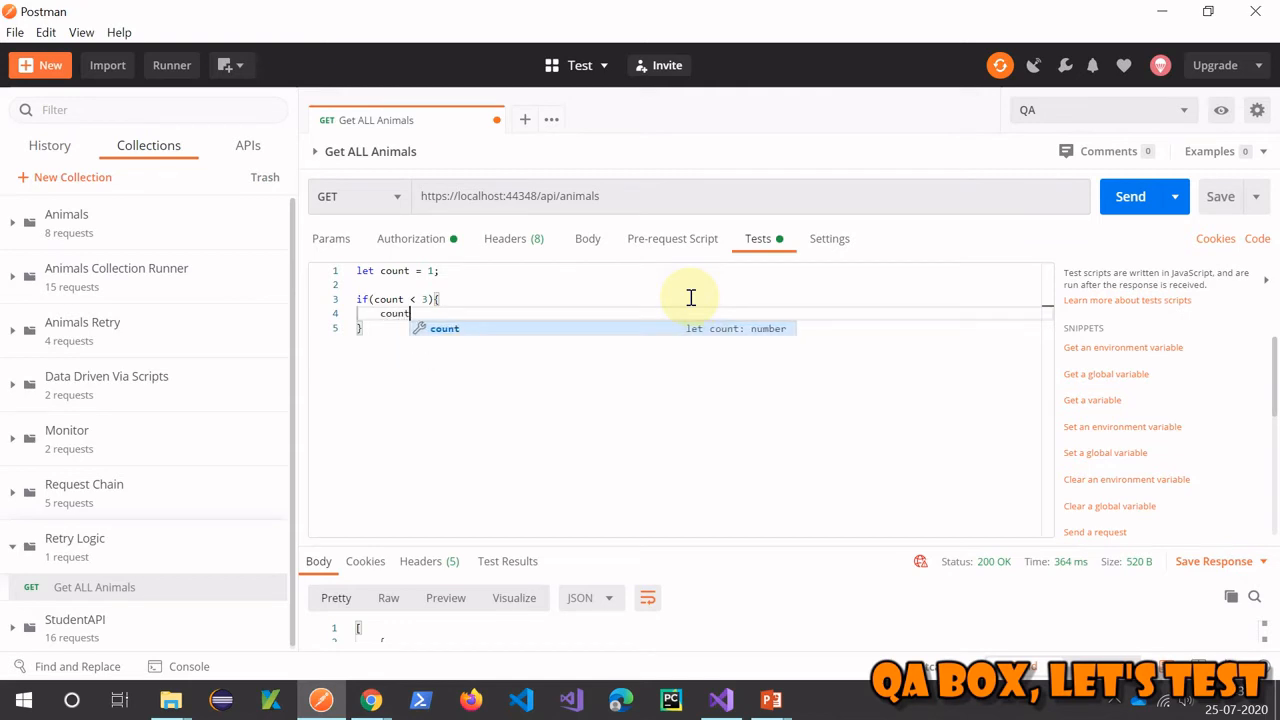
text(= count)
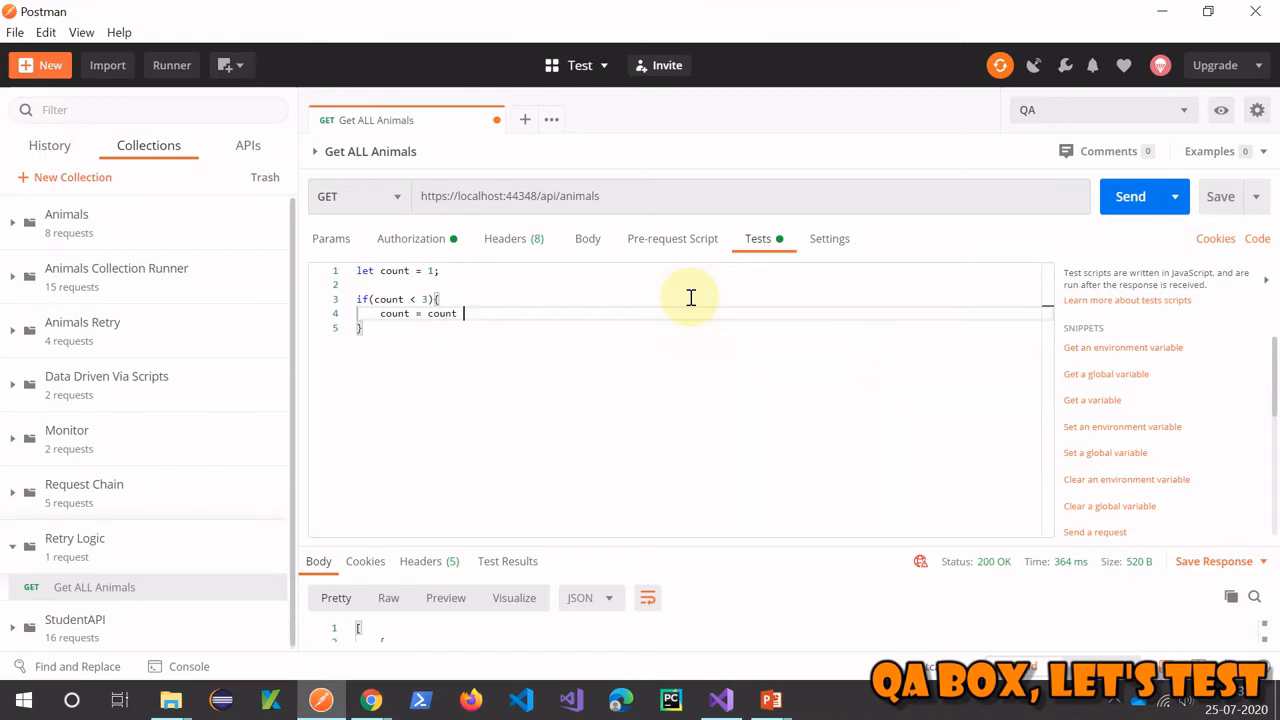
text(+ 1;)
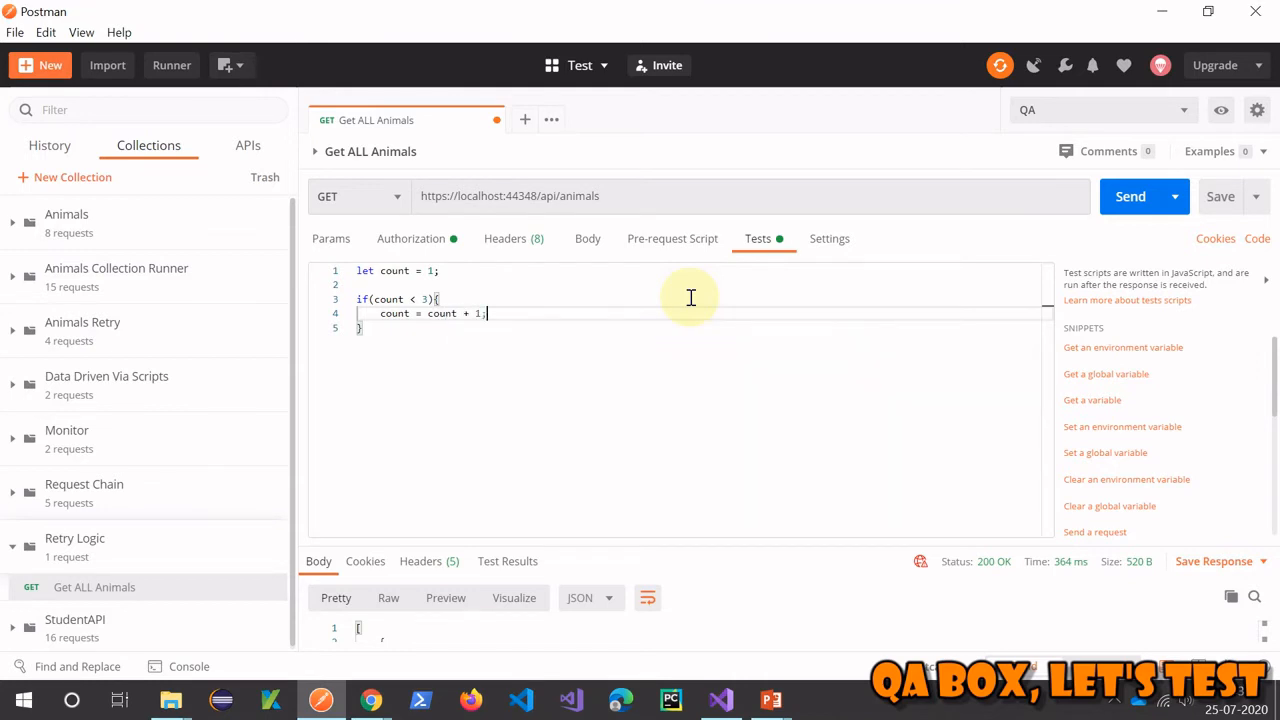
key(Enter)
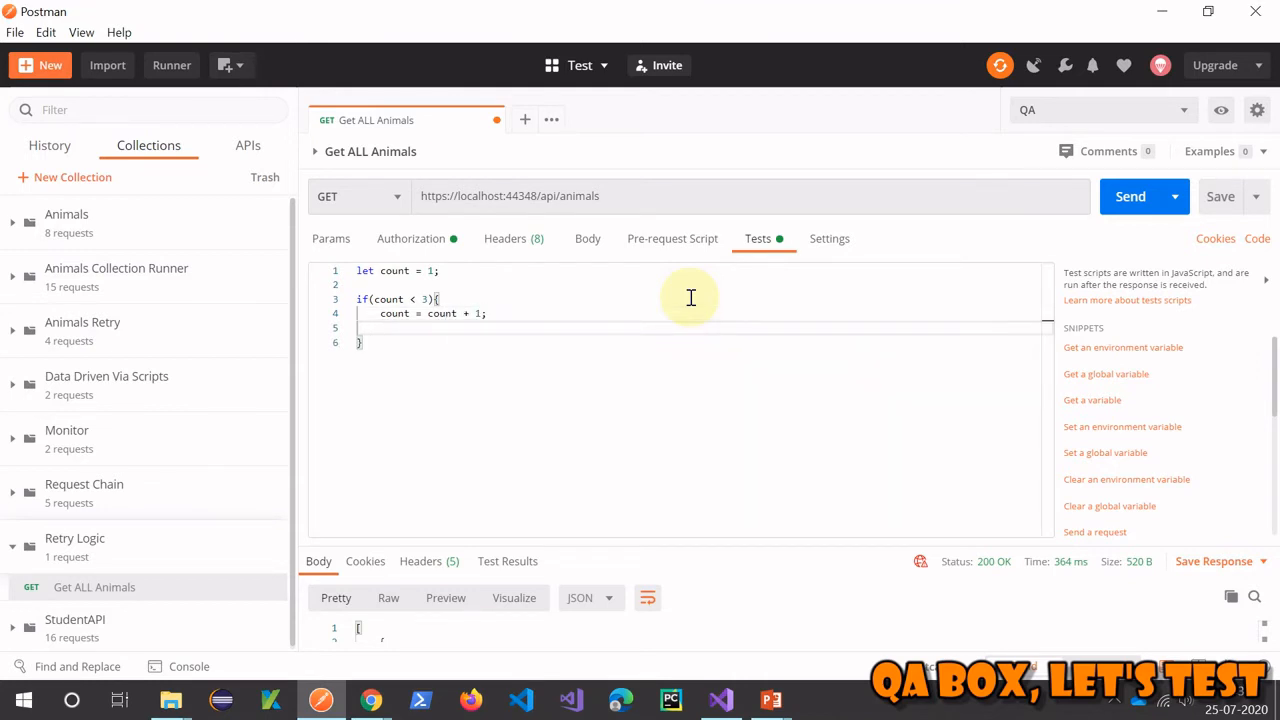
Inside the if block, store count with pm.environment.set and call postman.setNextRequest("Get ALL Animals")
click(376, 328)
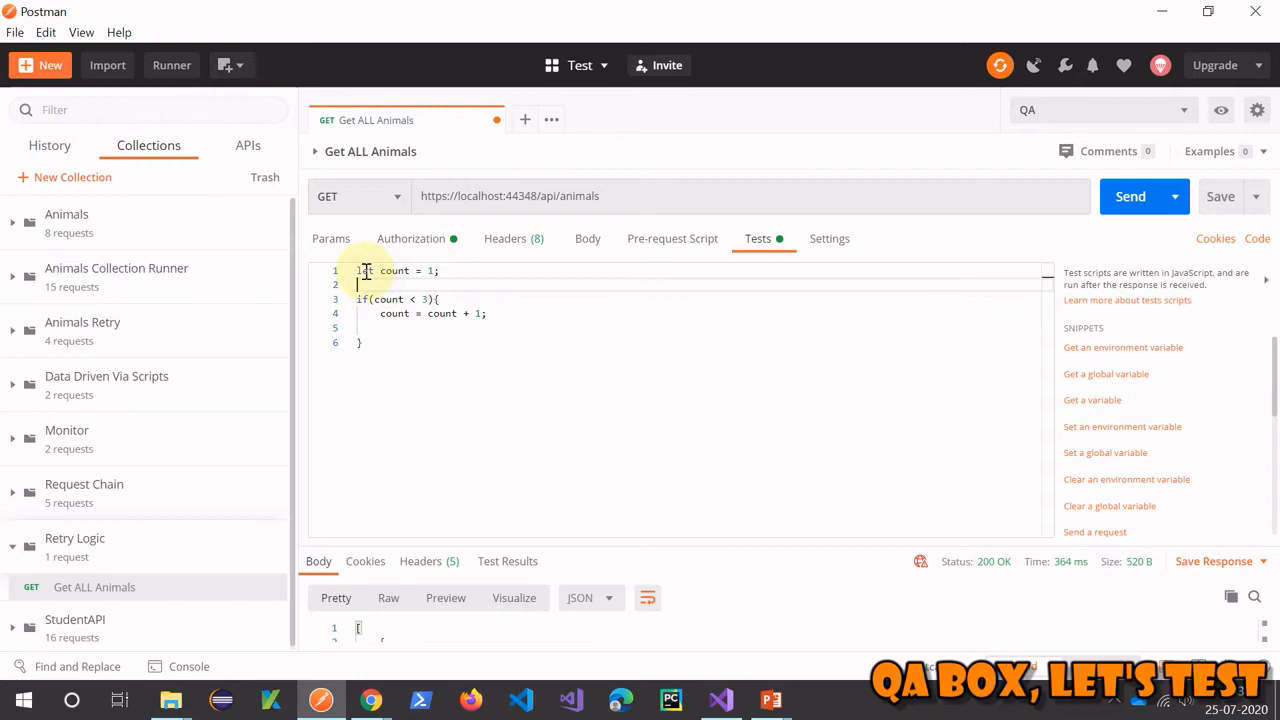
triple_click(396, 270)
text(pm.environment.set()
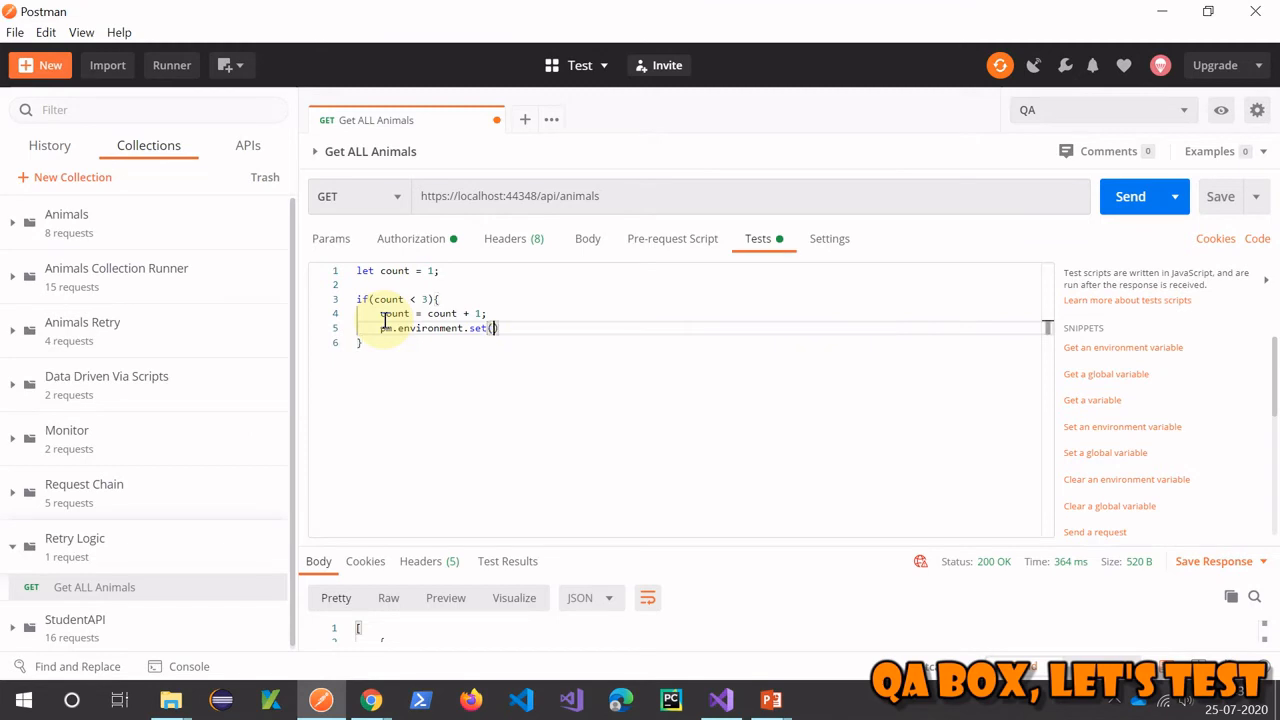
text("count", count)
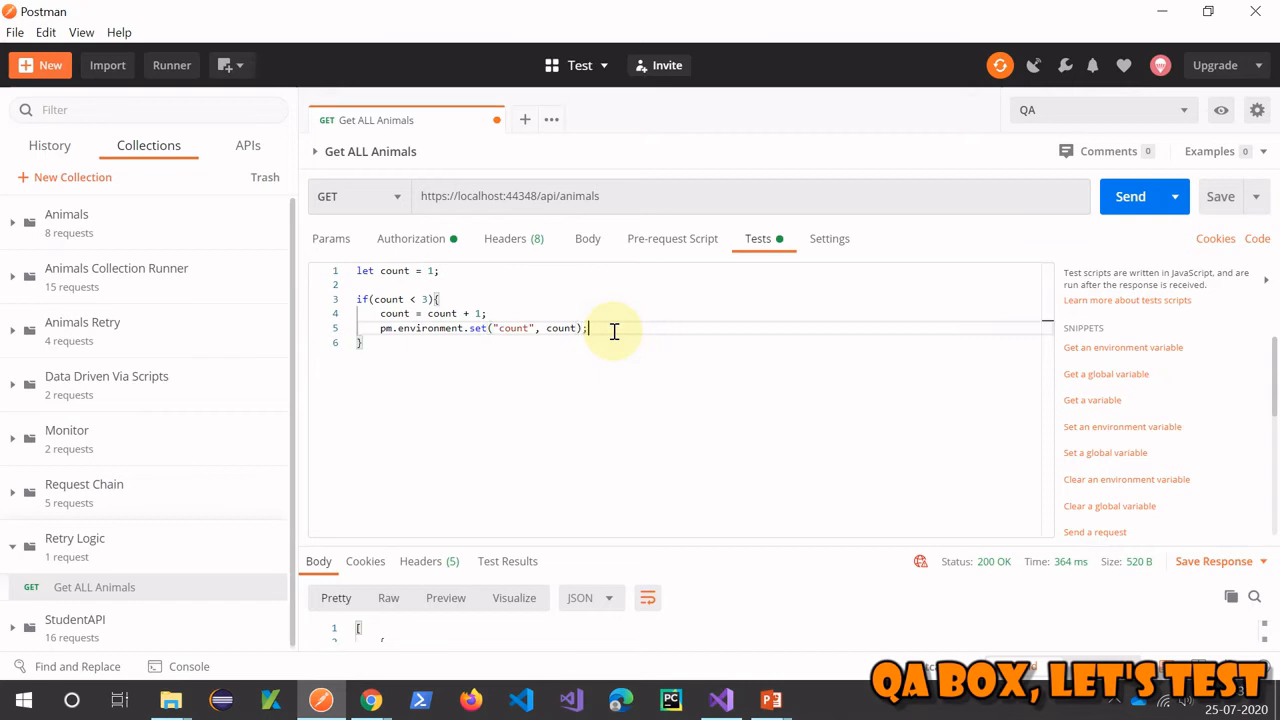
text(pm.)
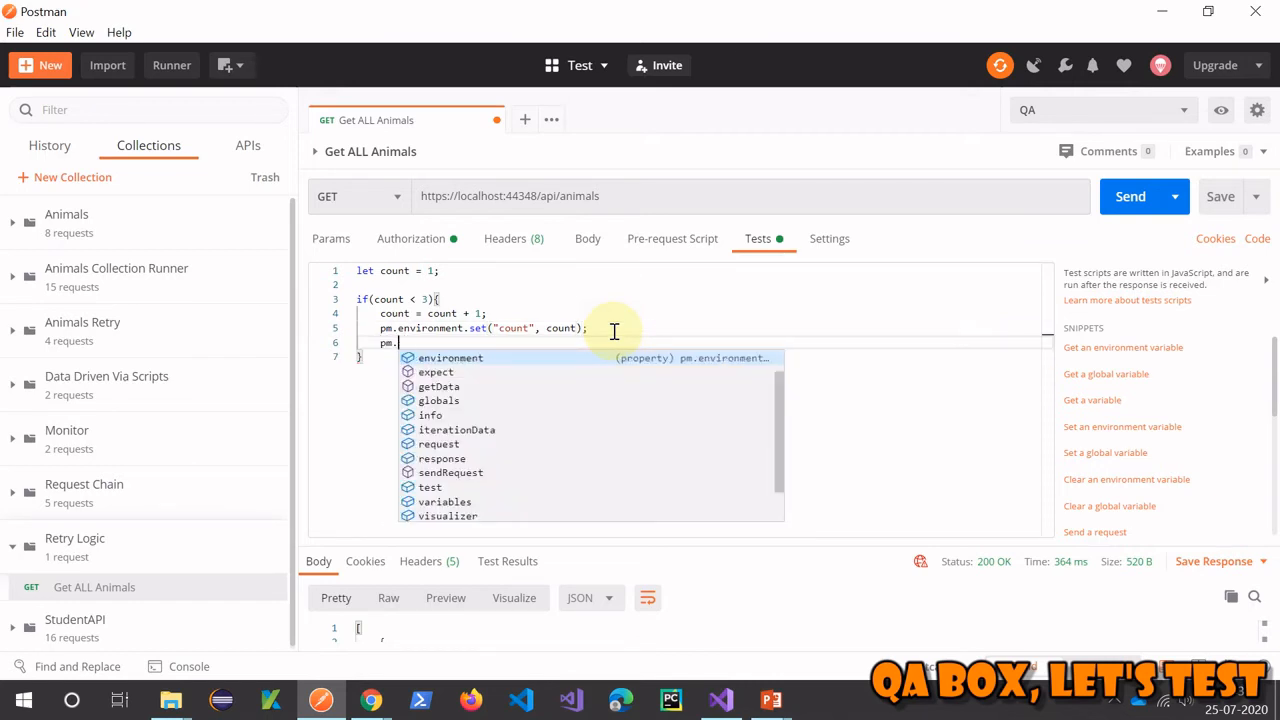
text(oste)
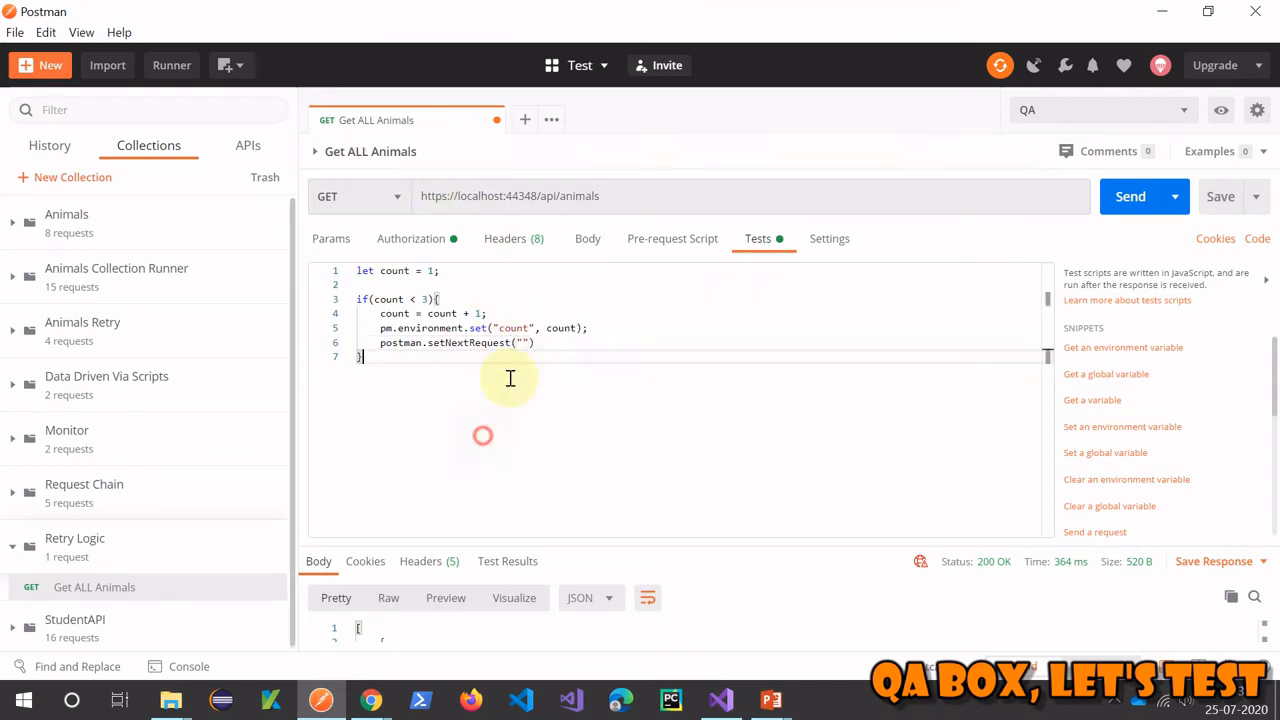
text(Get ALL Animals)
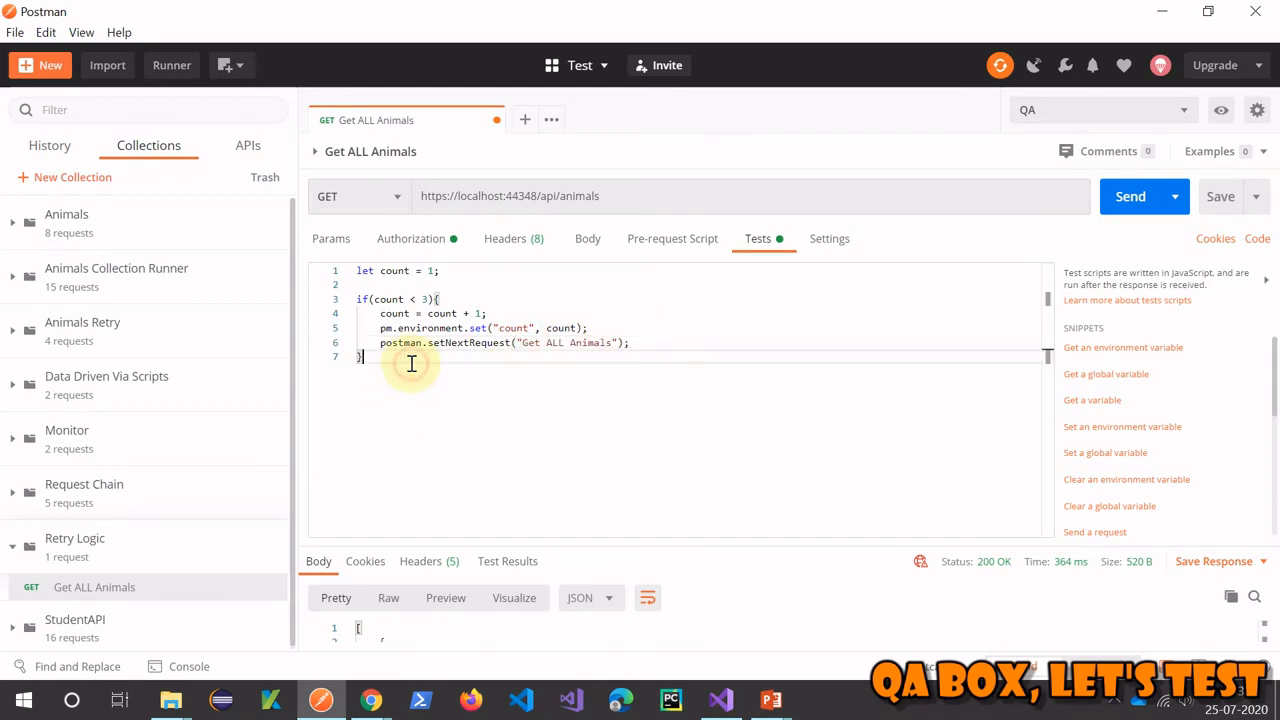
Add an else branch calling pm.environment.unset to clear the count variable
click(364, 356)
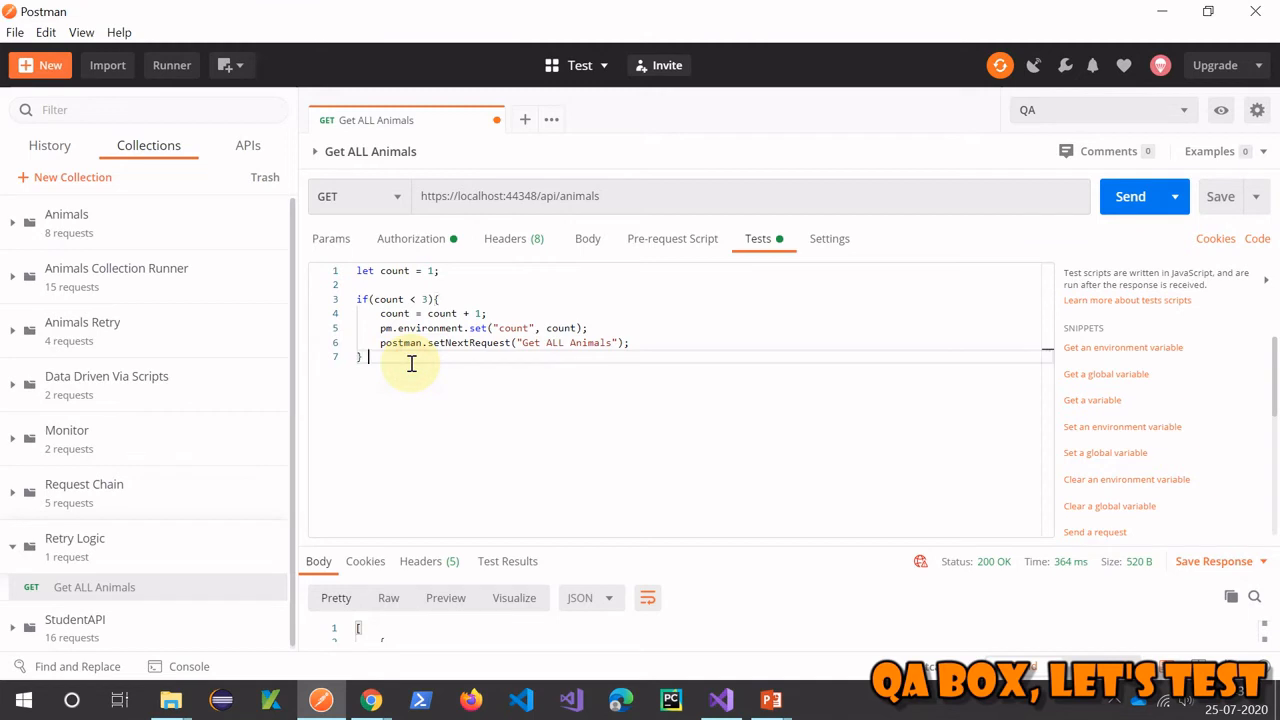
text(else {)
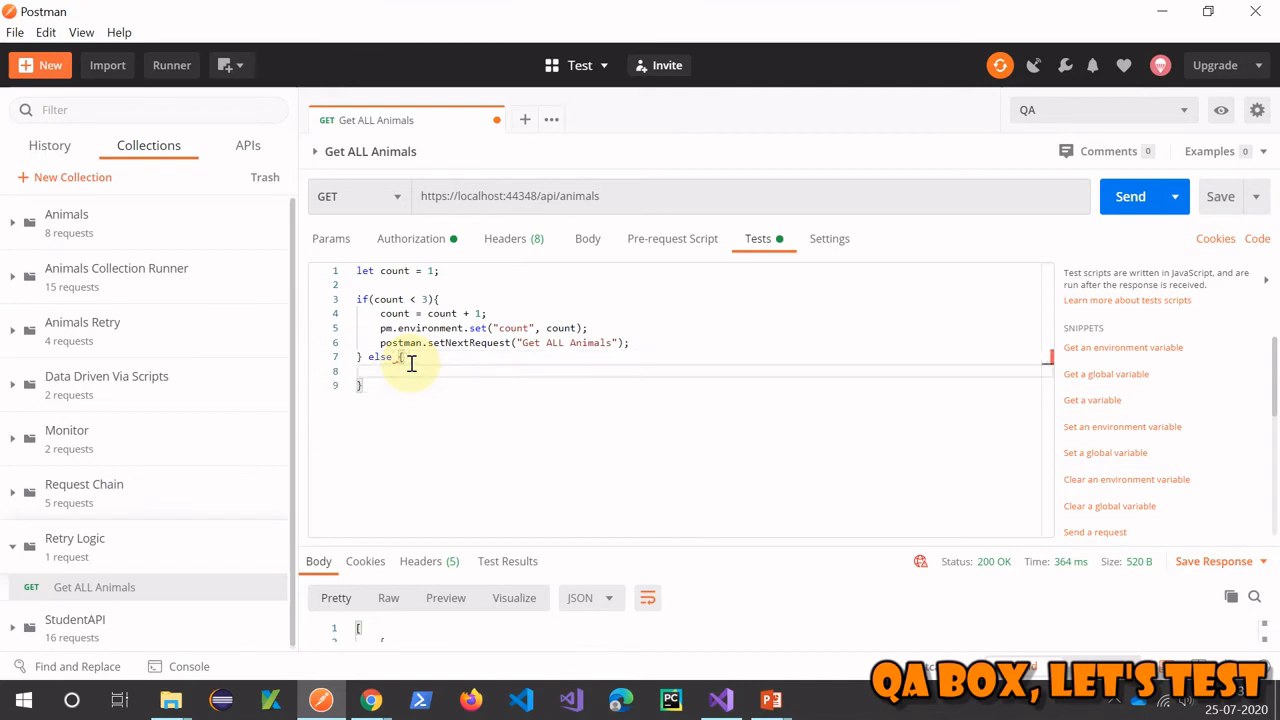
text(p)
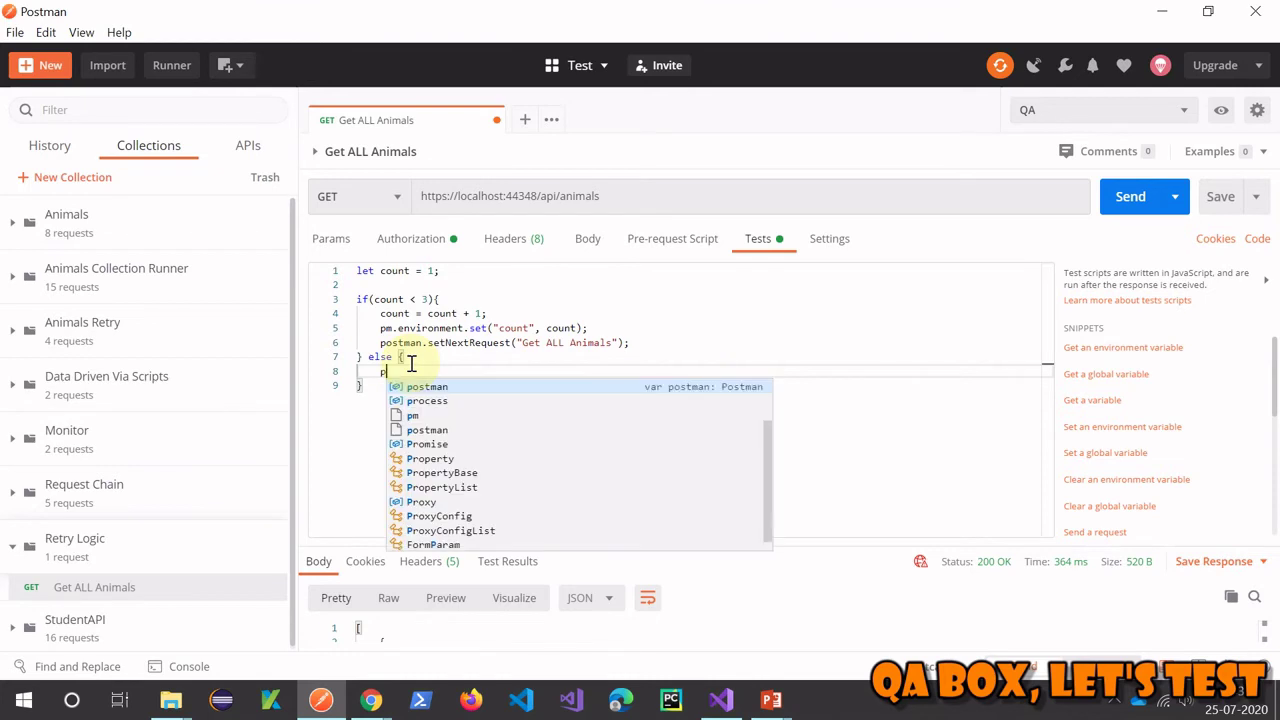
text(m.u)
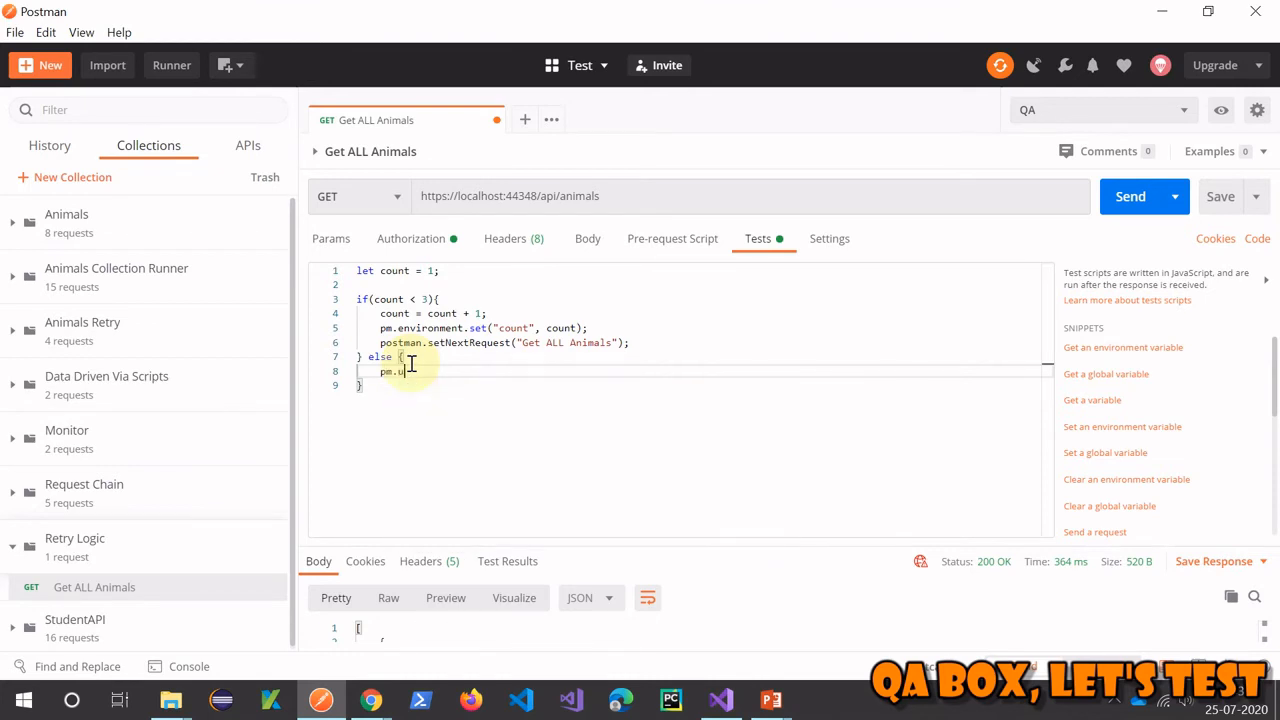
text(environment.unset(")
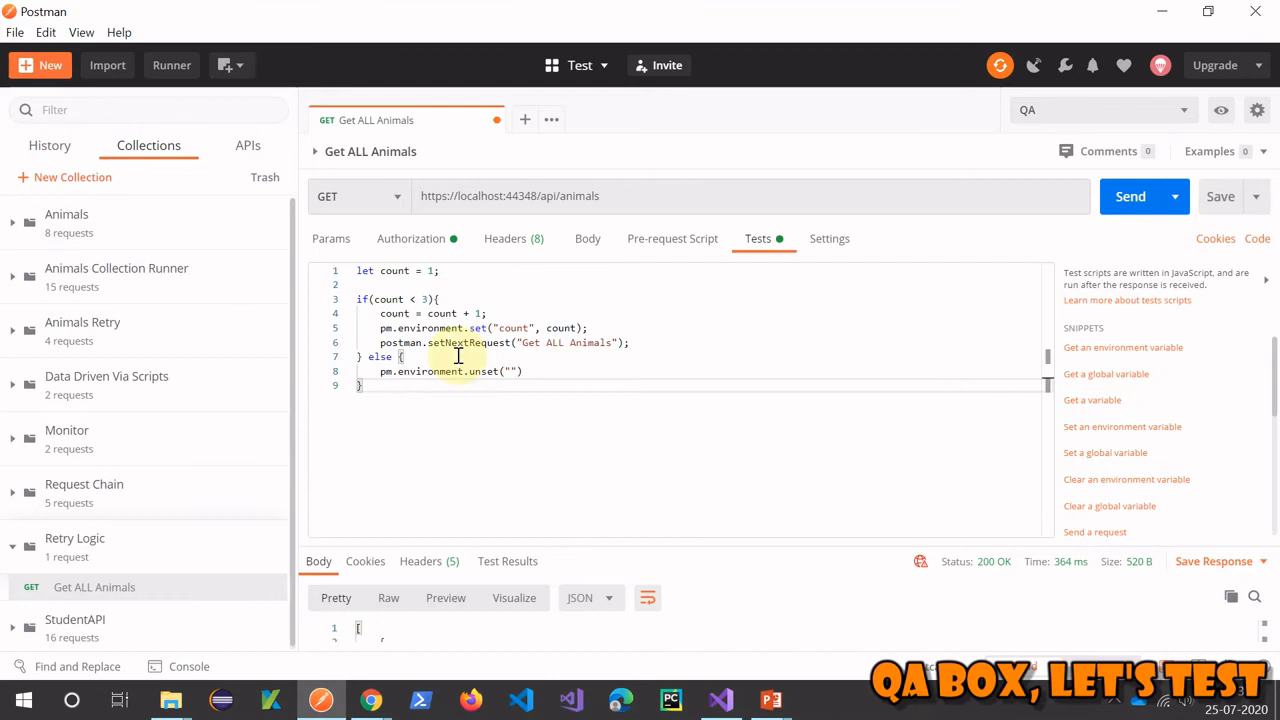
double_click(512, 328)
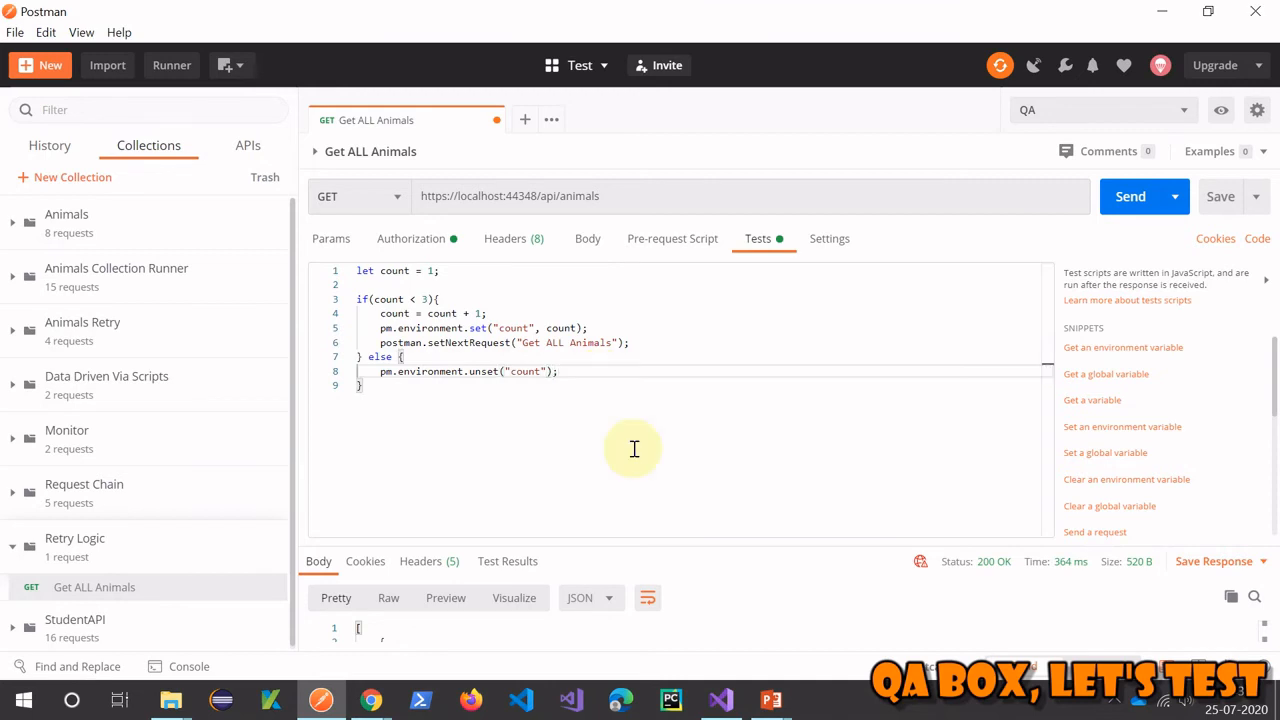
mouse_move(464, 276)
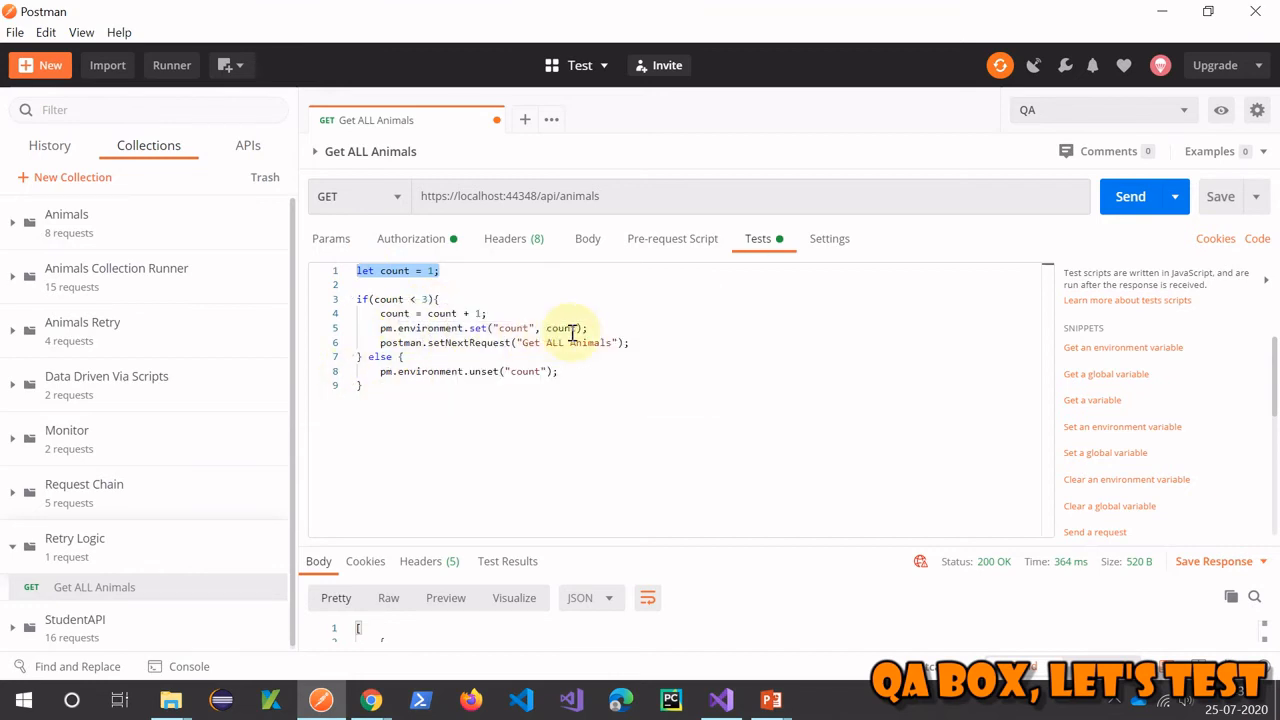
Replace count's starting value with pm.environment.get("count")
click(432, 272)
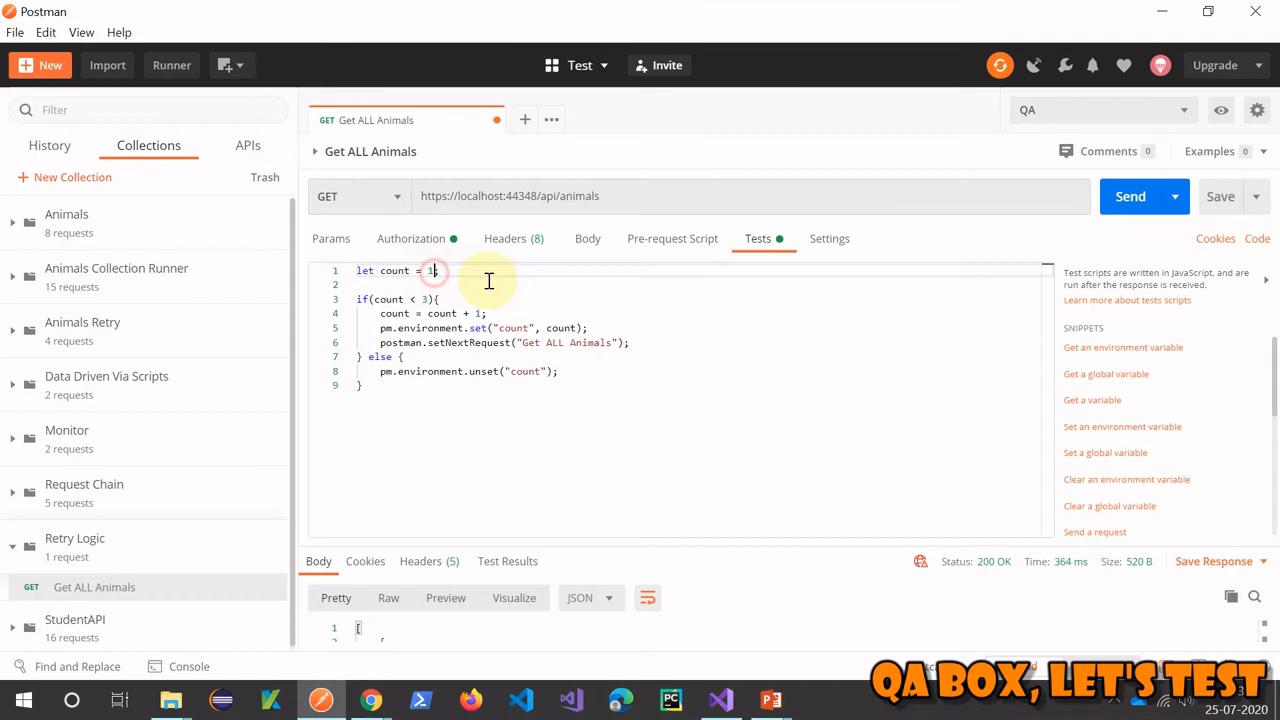
text(pm.environment.get)
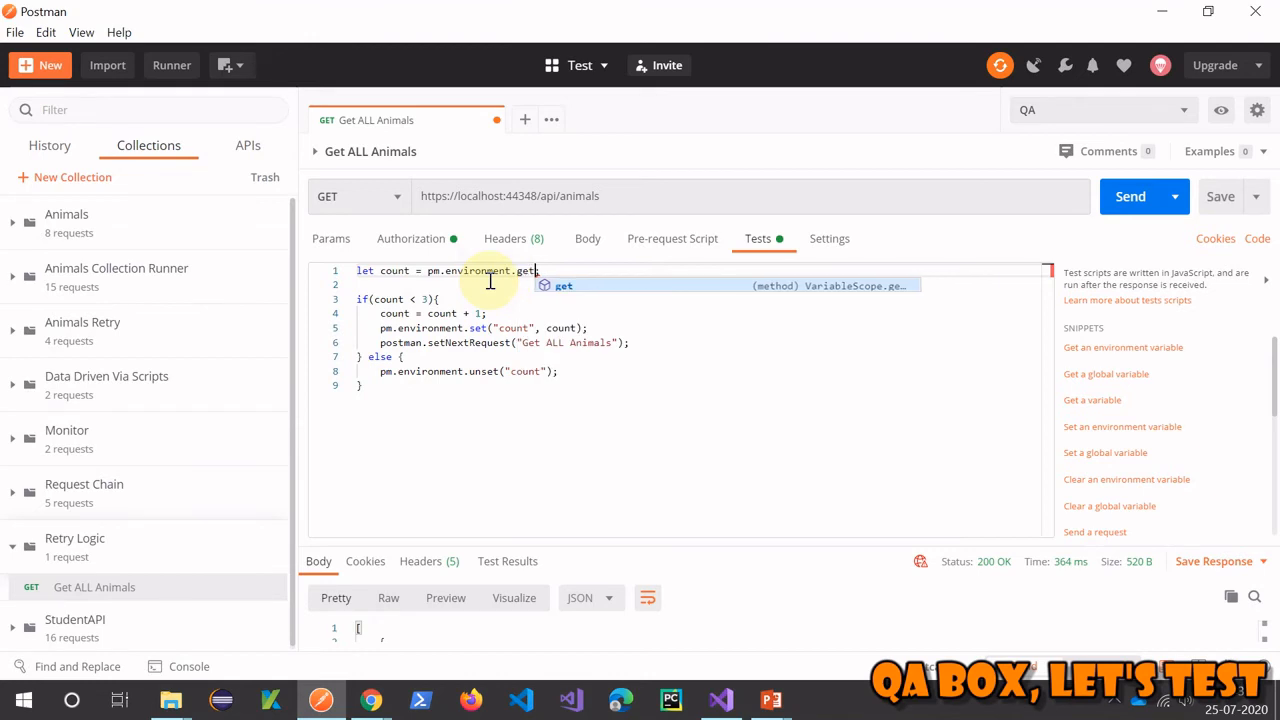
text(("count");)
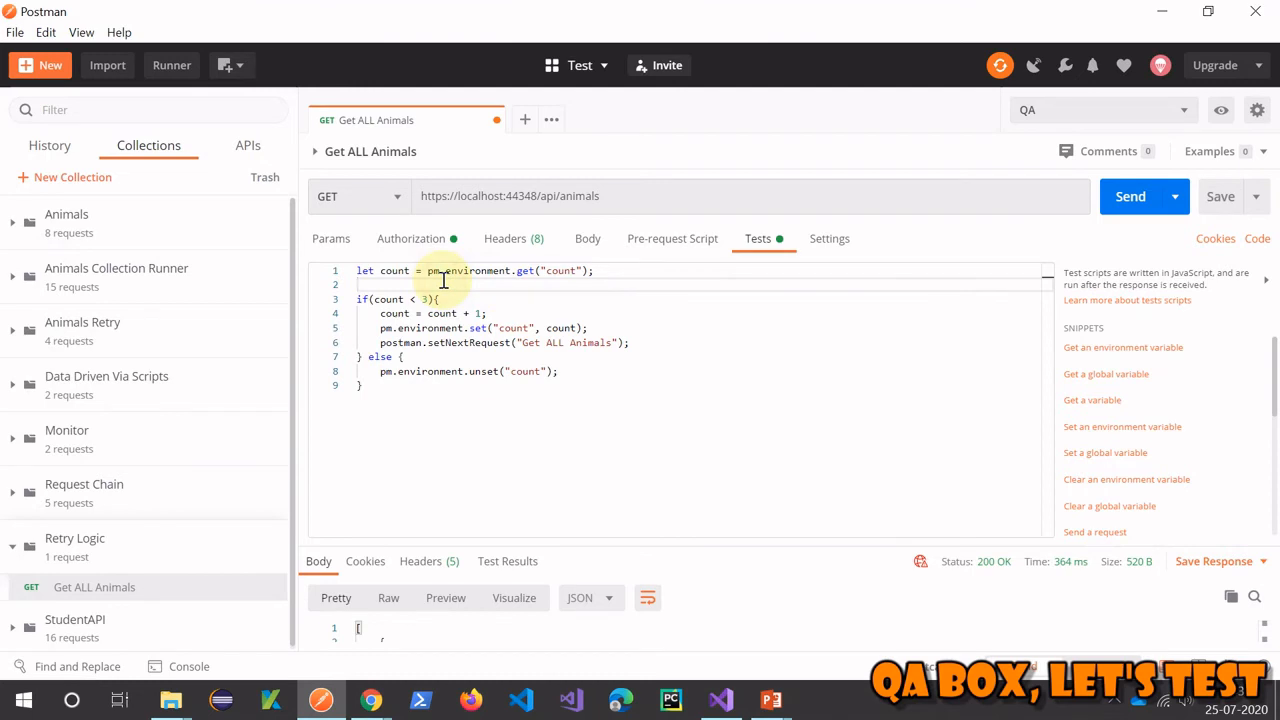
key(Enter)
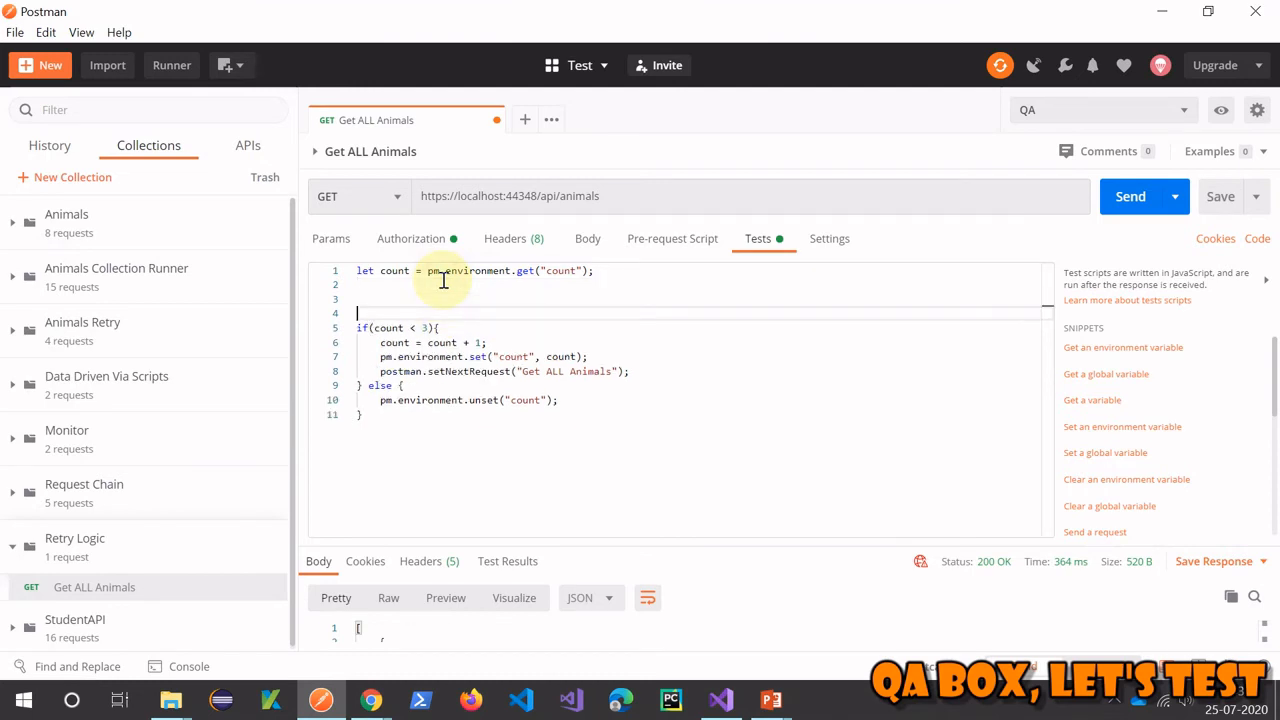
Add an if (!count) block below that defaults count to 1
text(if(!)
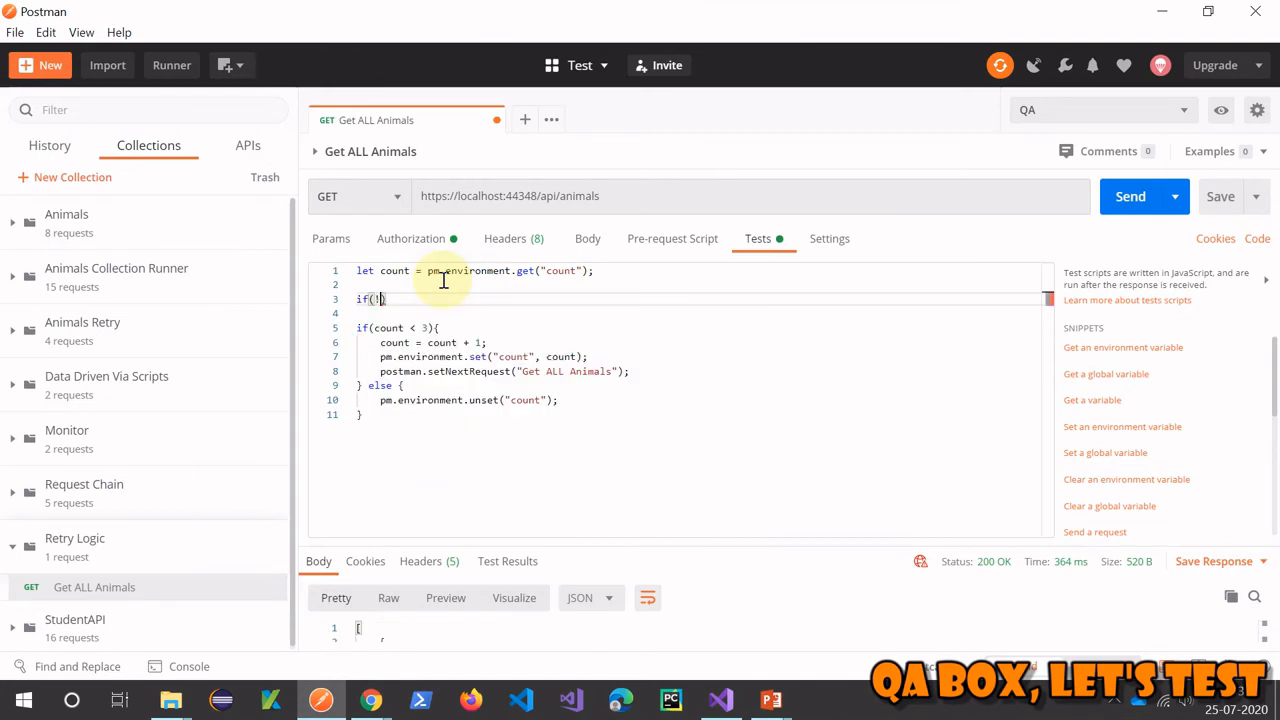
text(count)
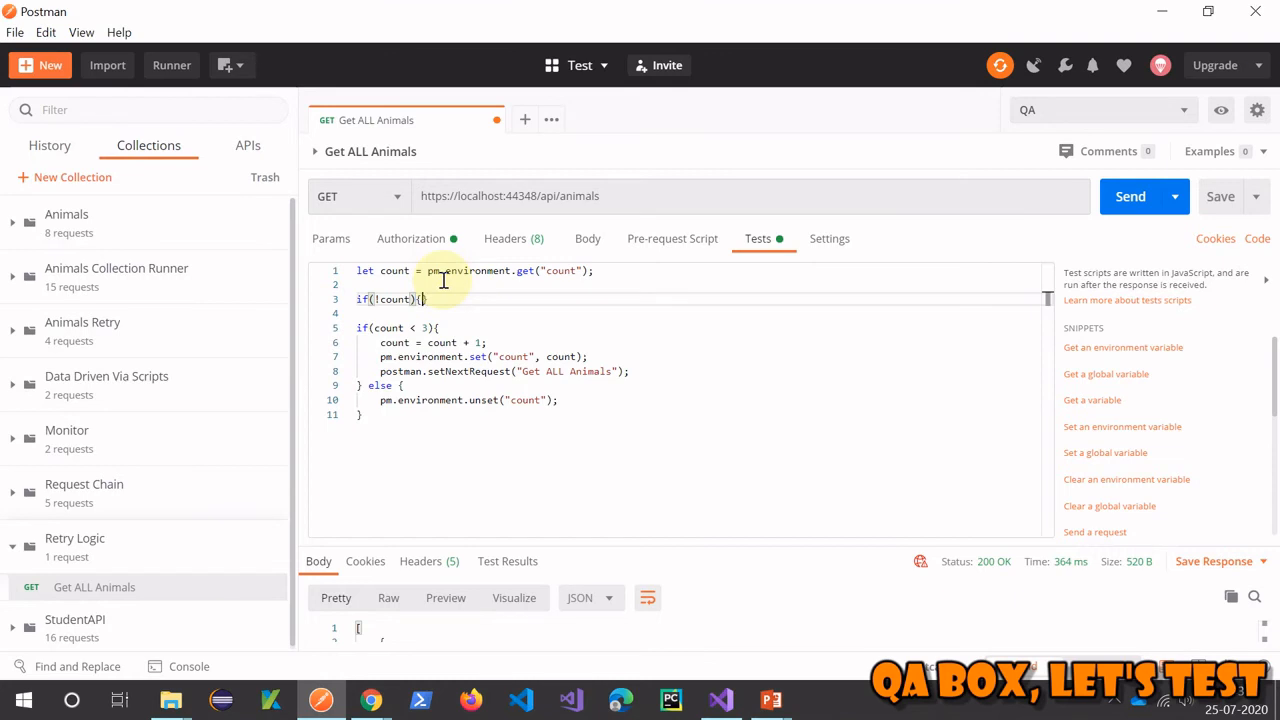
text(count = 1;)
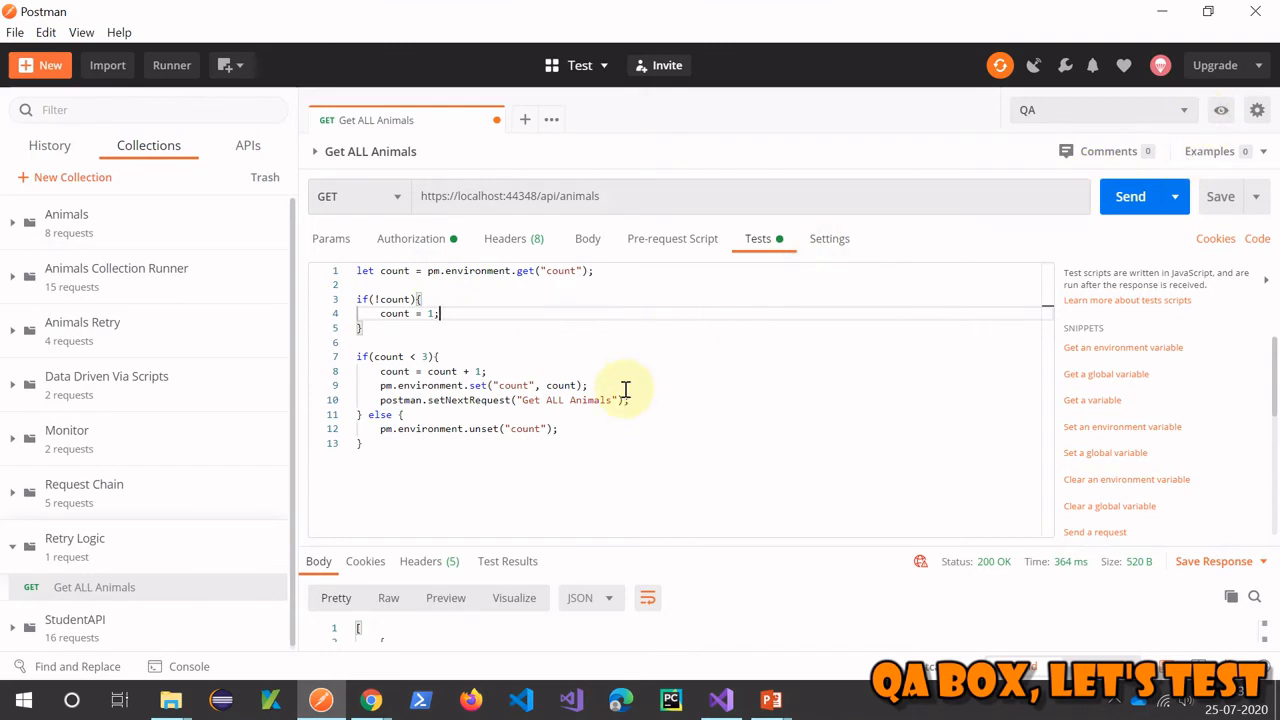
mouse_move(396, 318)
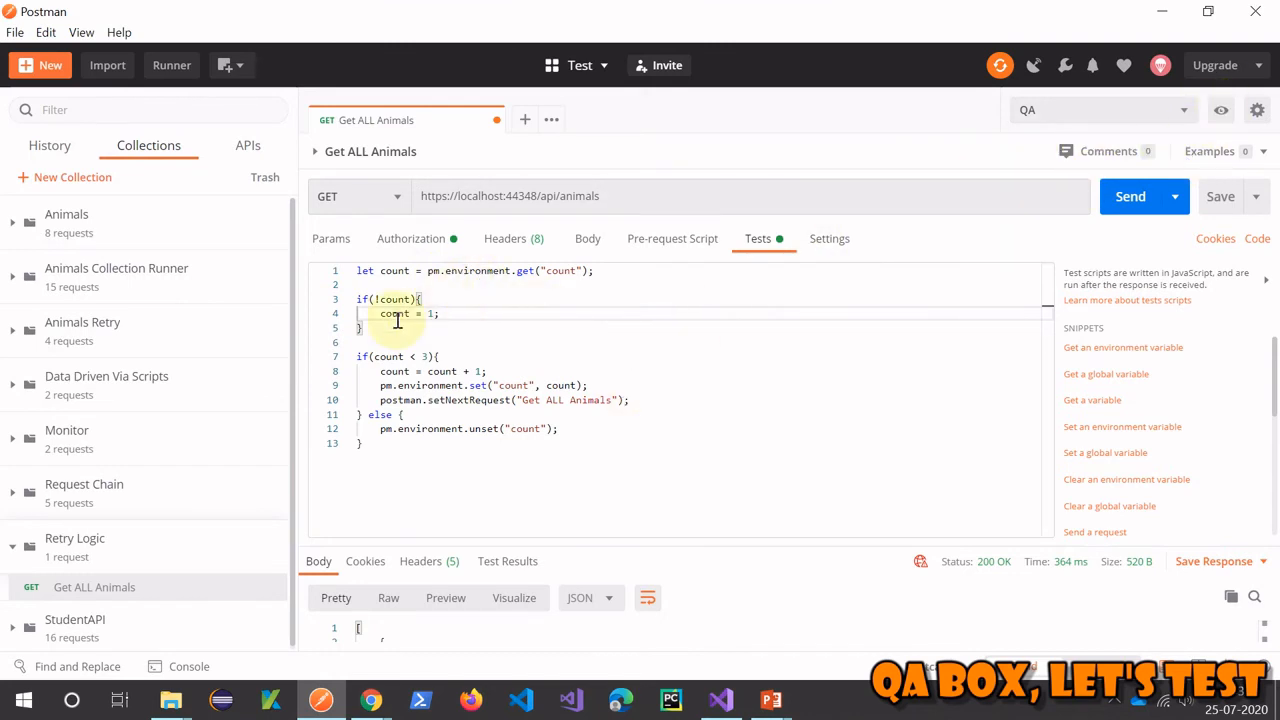
double_click(394, 312)
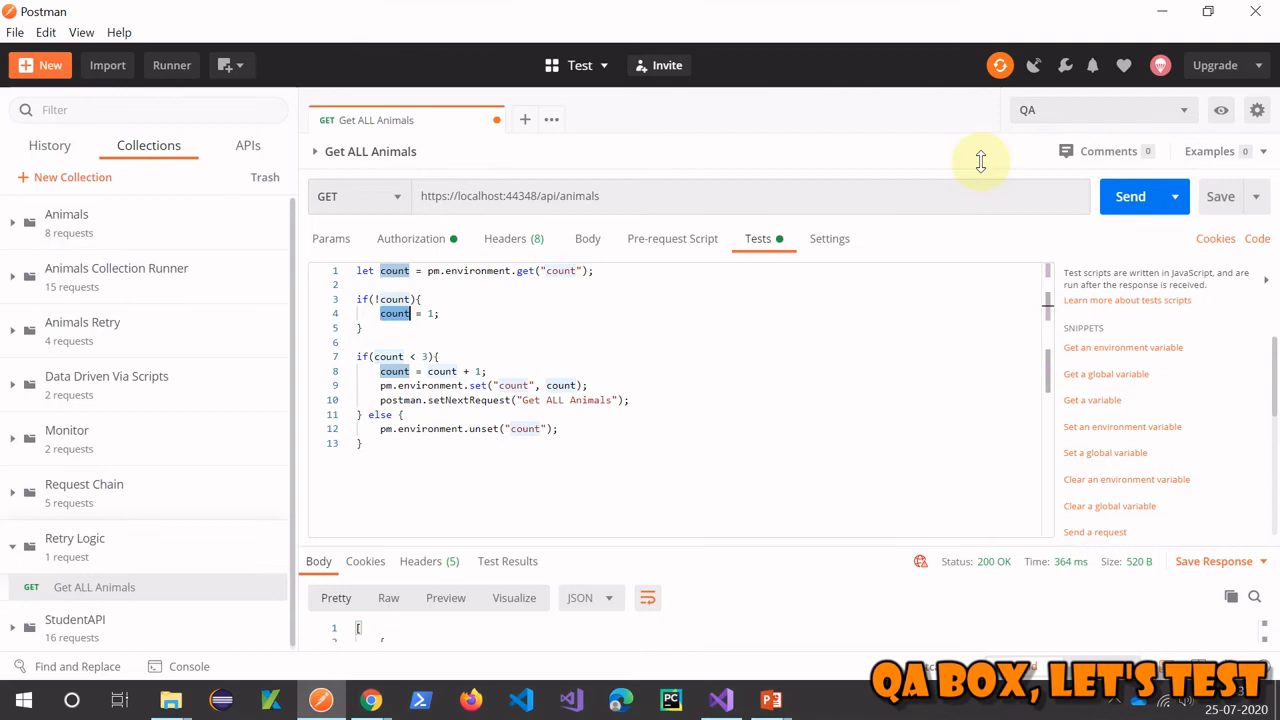
click(1224, 110)
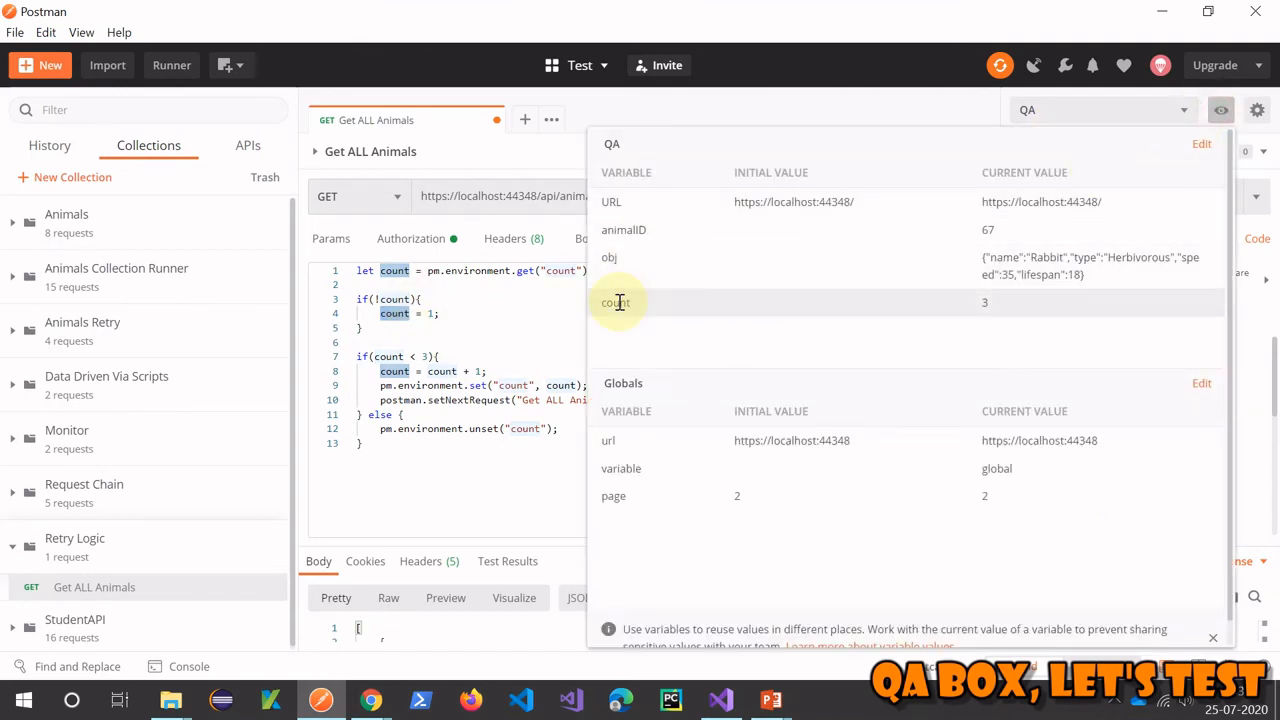
mouse_move(1222, 110)
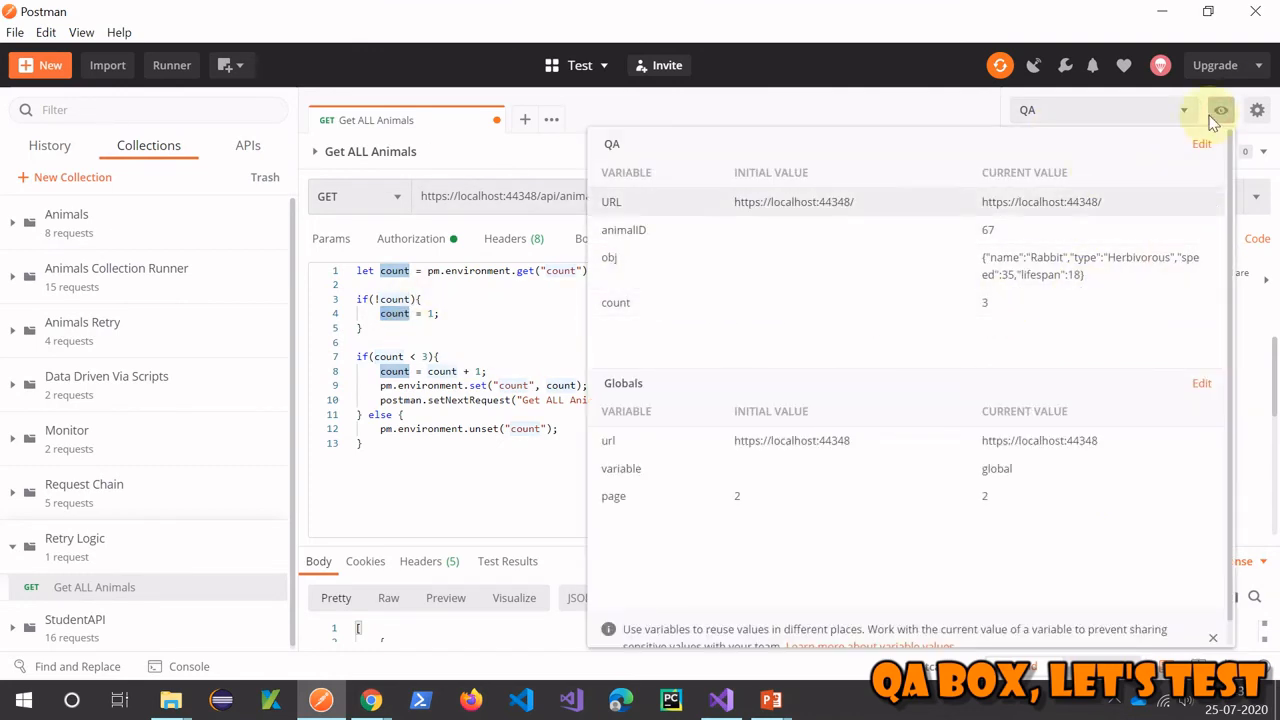
click(1200, 144)
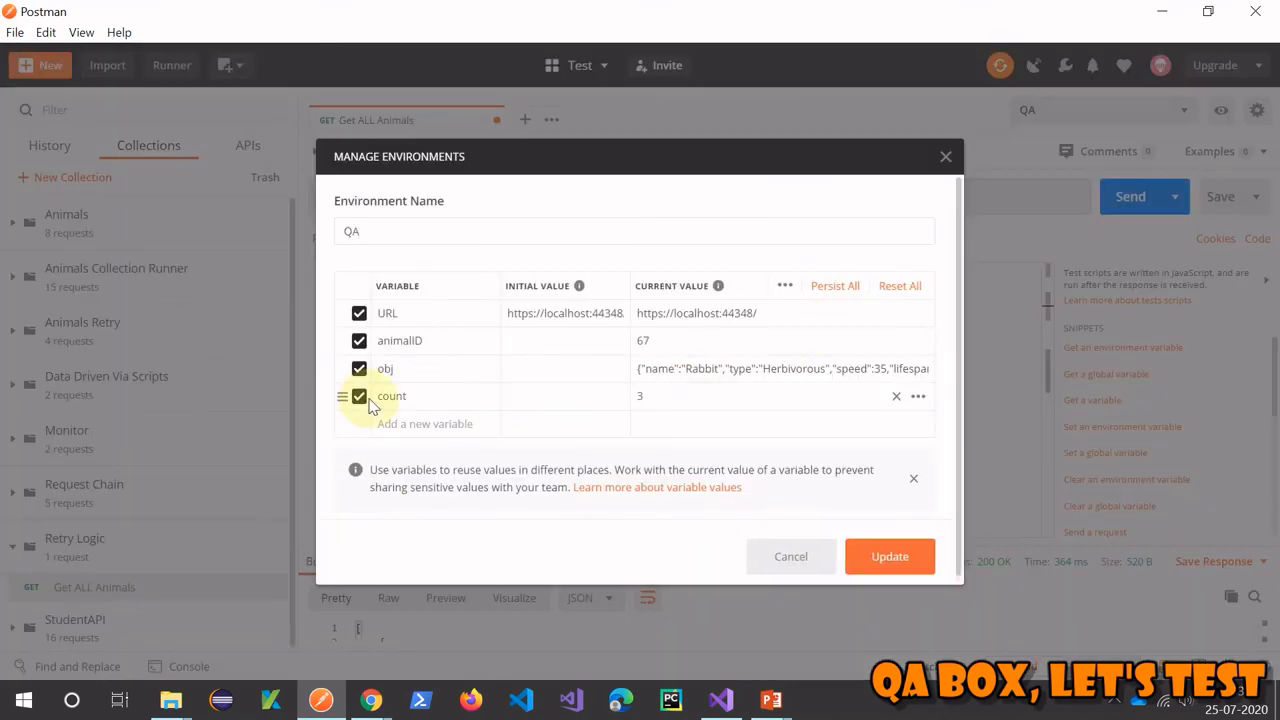
click(896, 396)
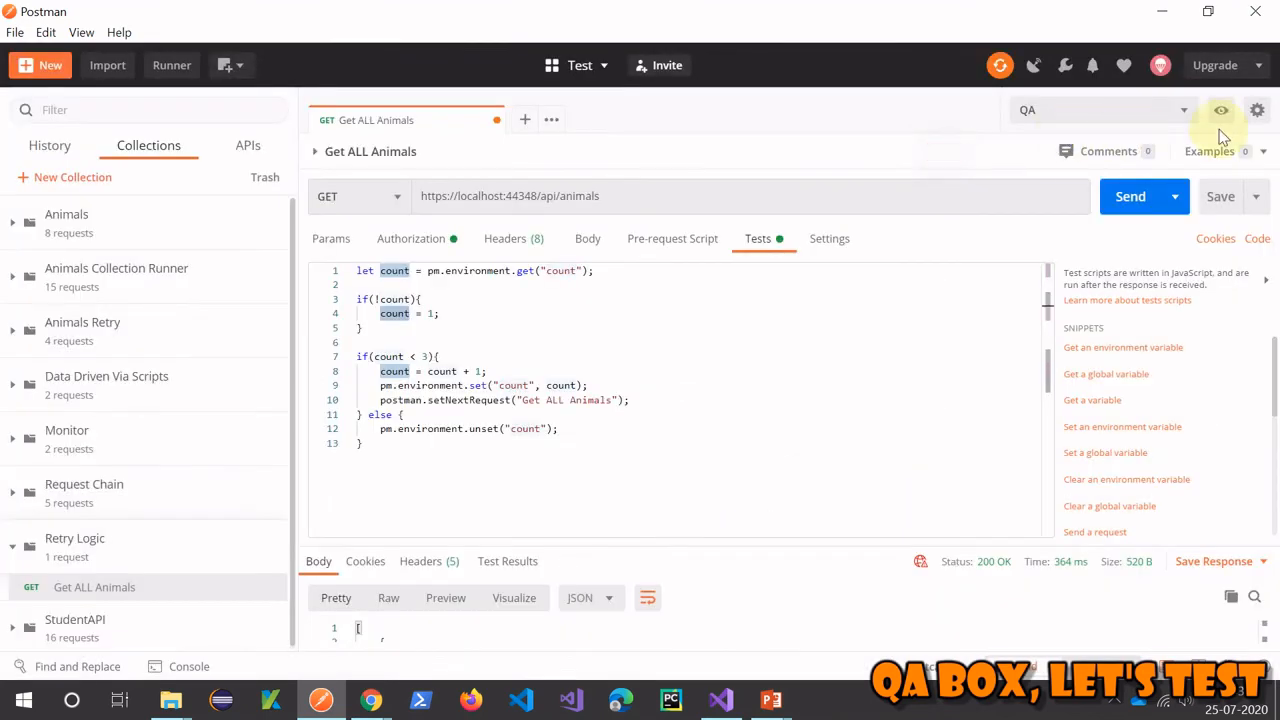
click(1250, 110)
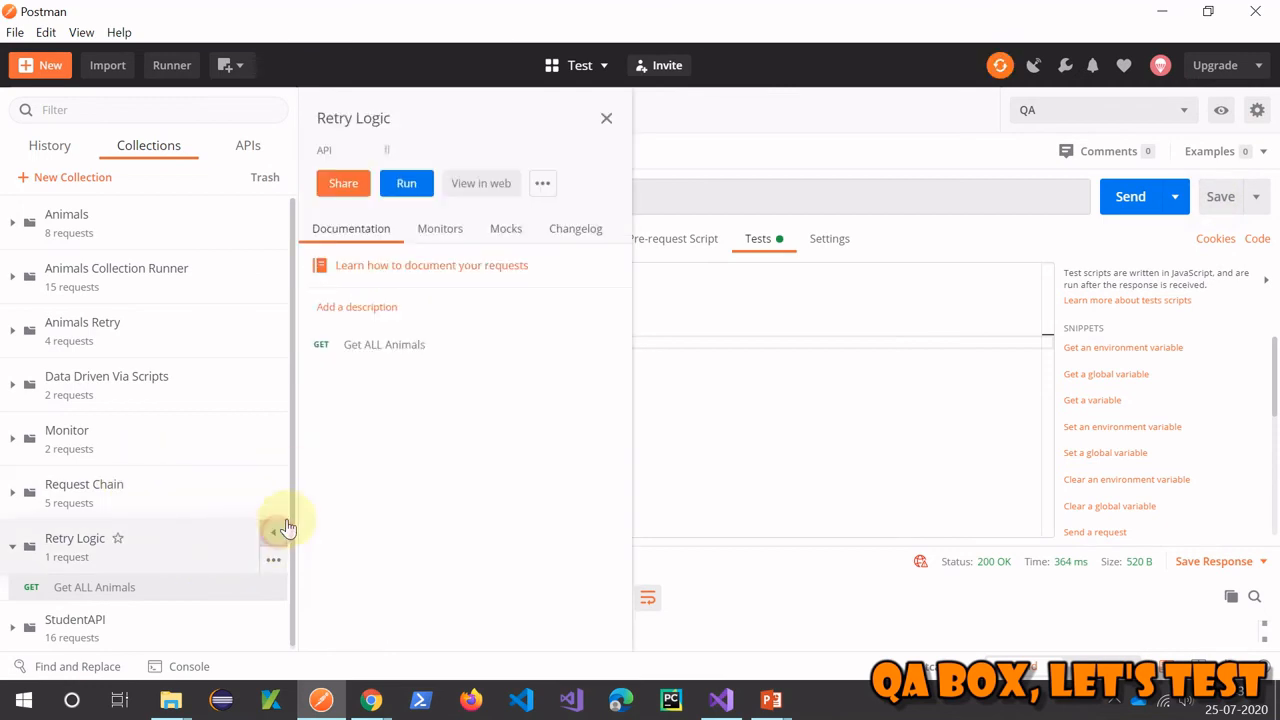
Launch a Collection Runner run of the Retry Logic collection under the QA environment
click(406, 184)
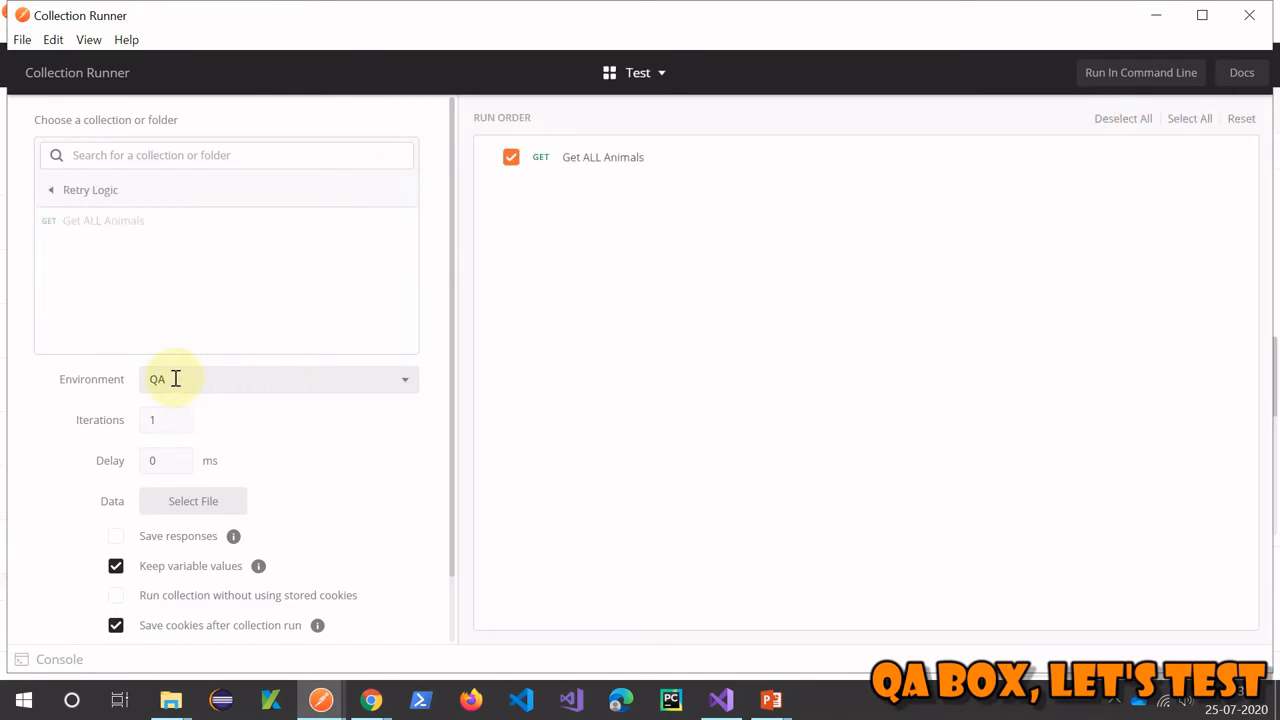
mouse_move(290, 442)
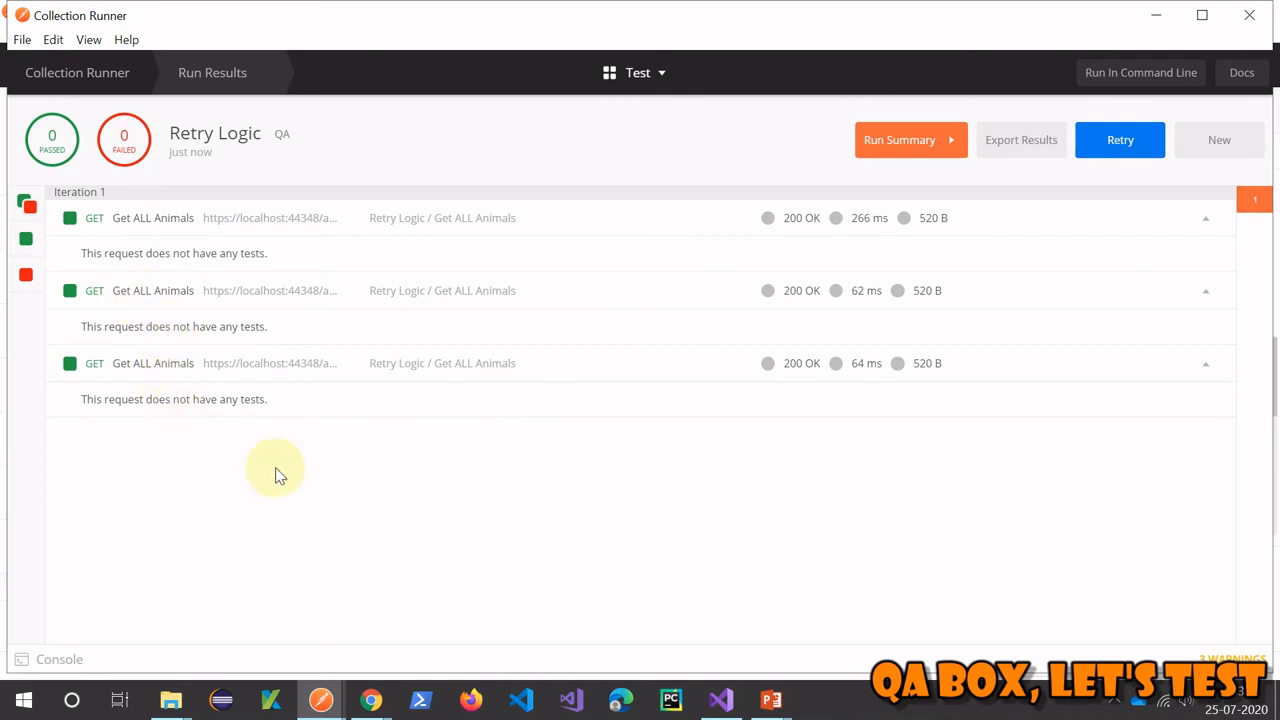
mouse_move(350, 700)
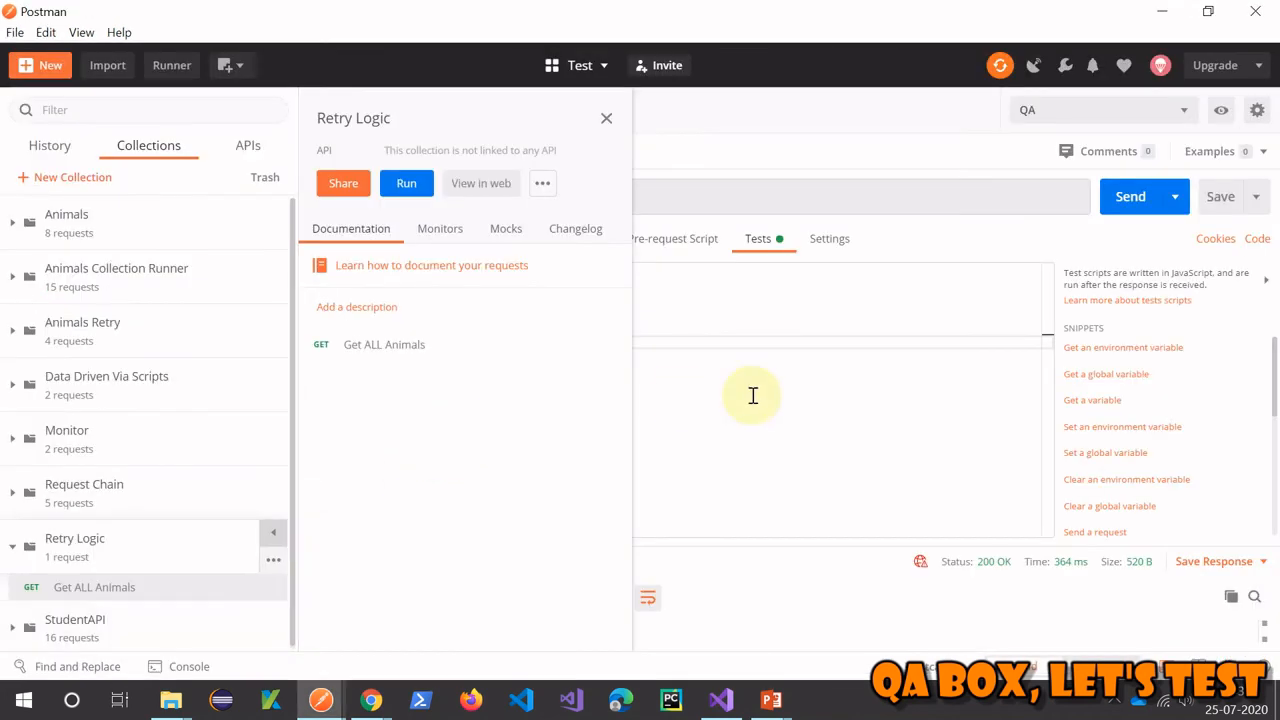
Close the collection overview and try postman.setNextRequest("Get ALL Animals") in the else branch, leaving it removed
click(606, 118)
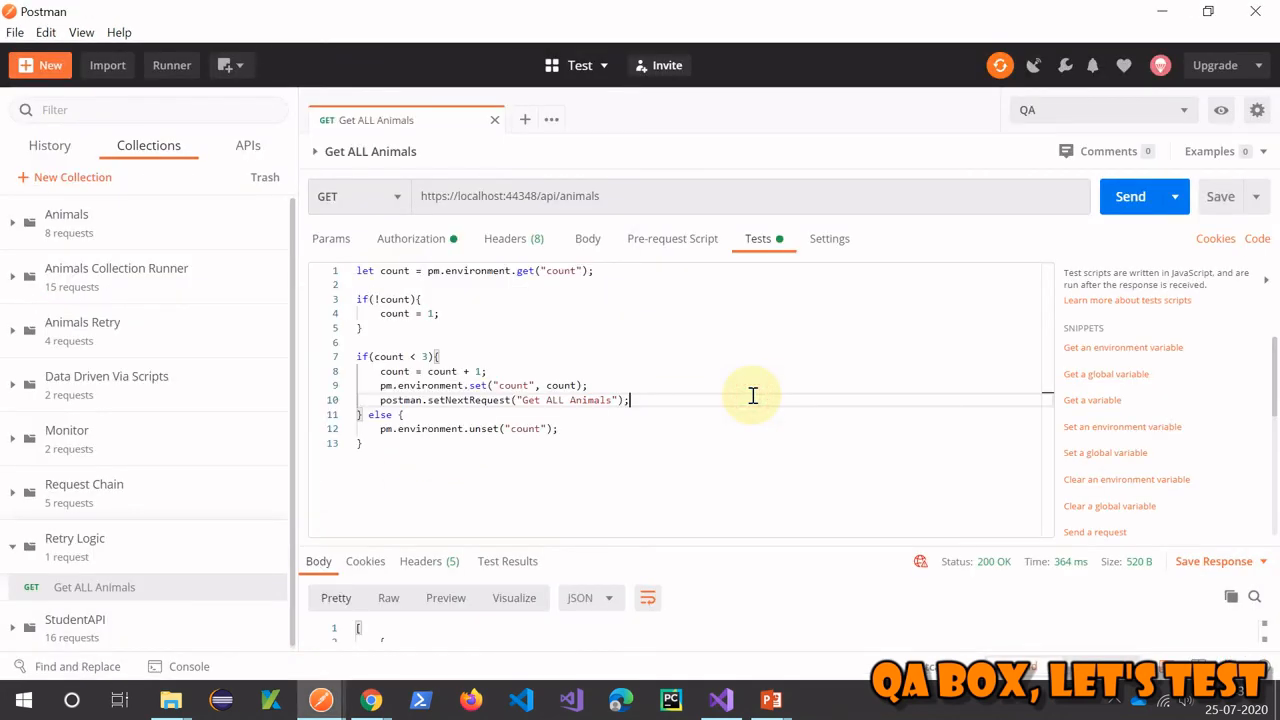
mouse_move(388, 356)
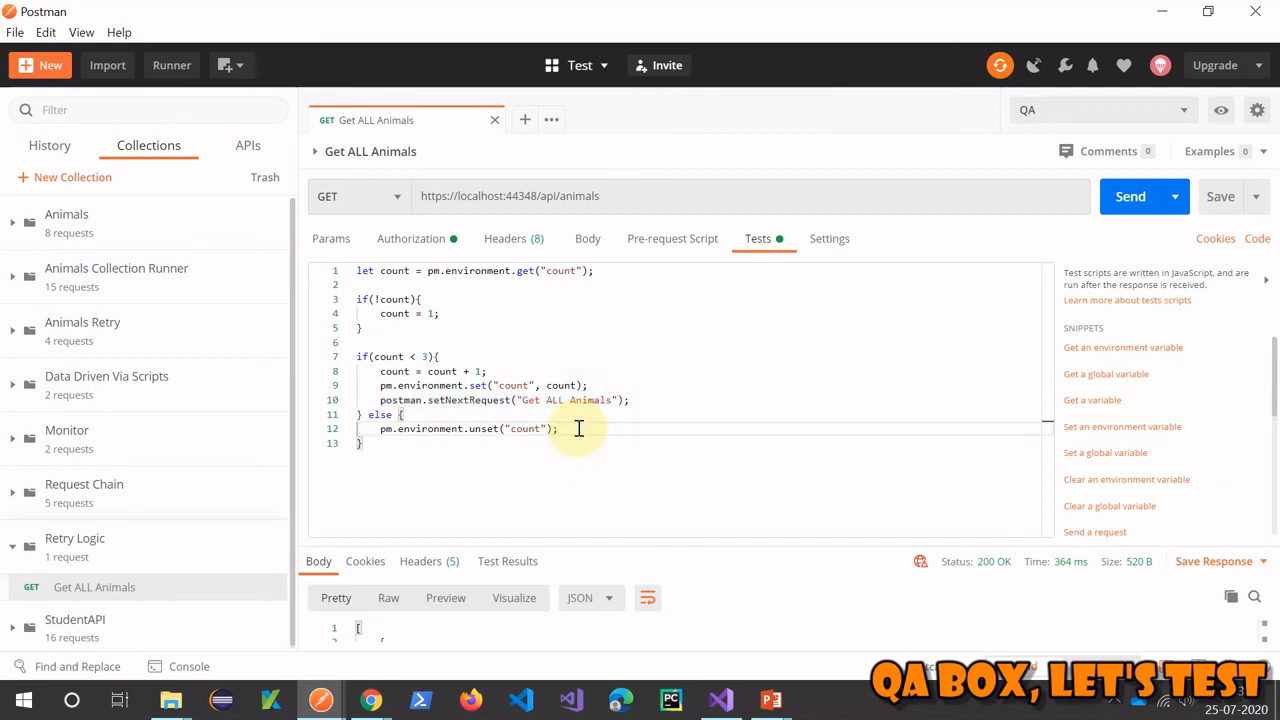
text(postman.setNextRequest("Get ALL Animals");)
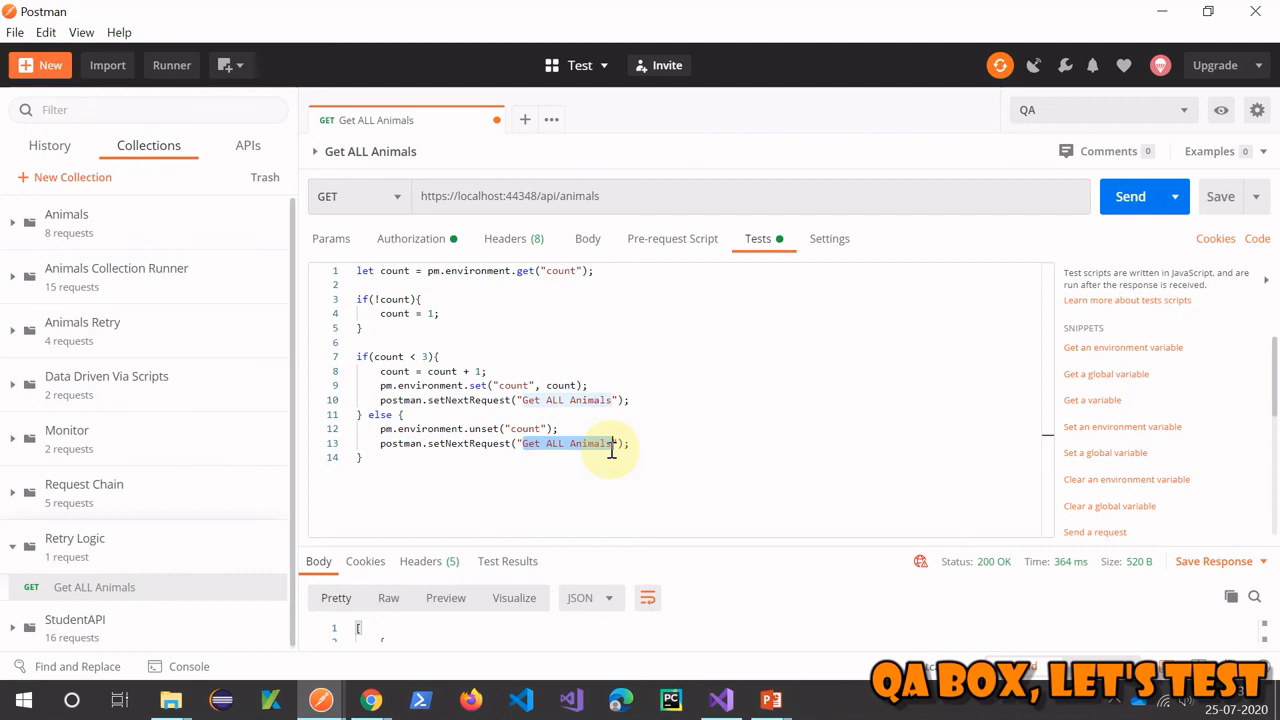
mouse_move(658, 464)
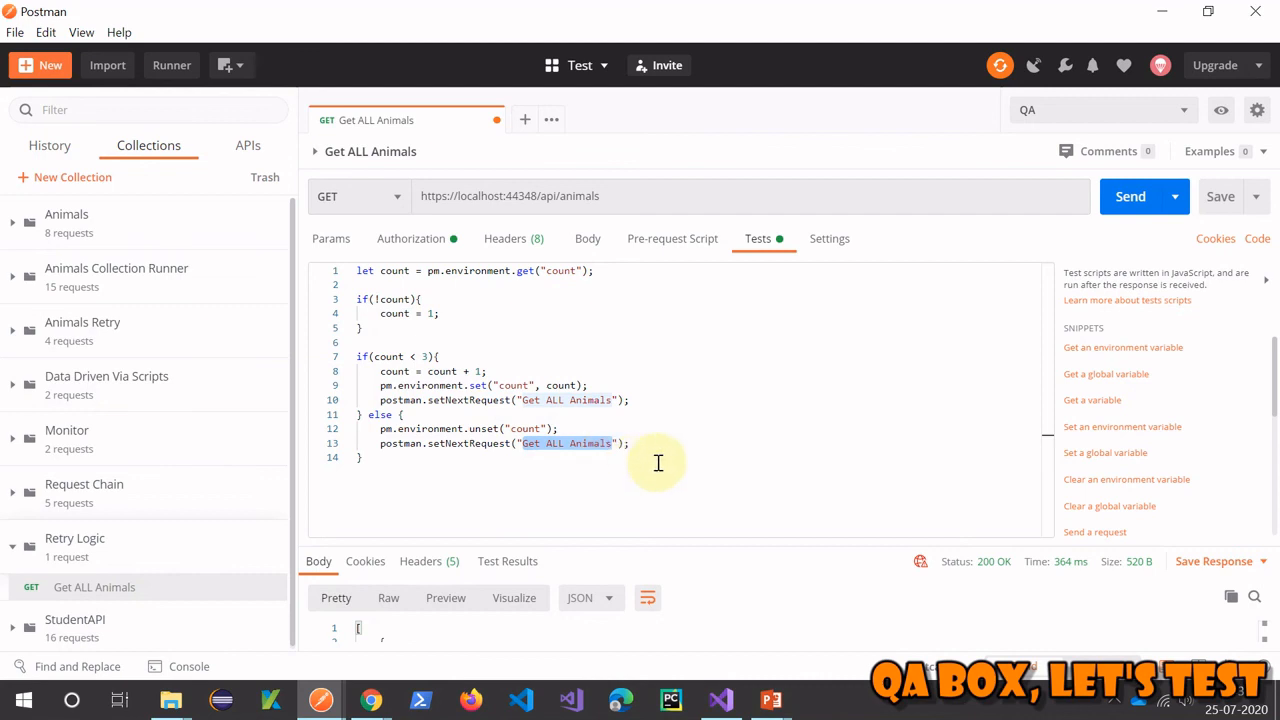
mouse_move(700, 464)
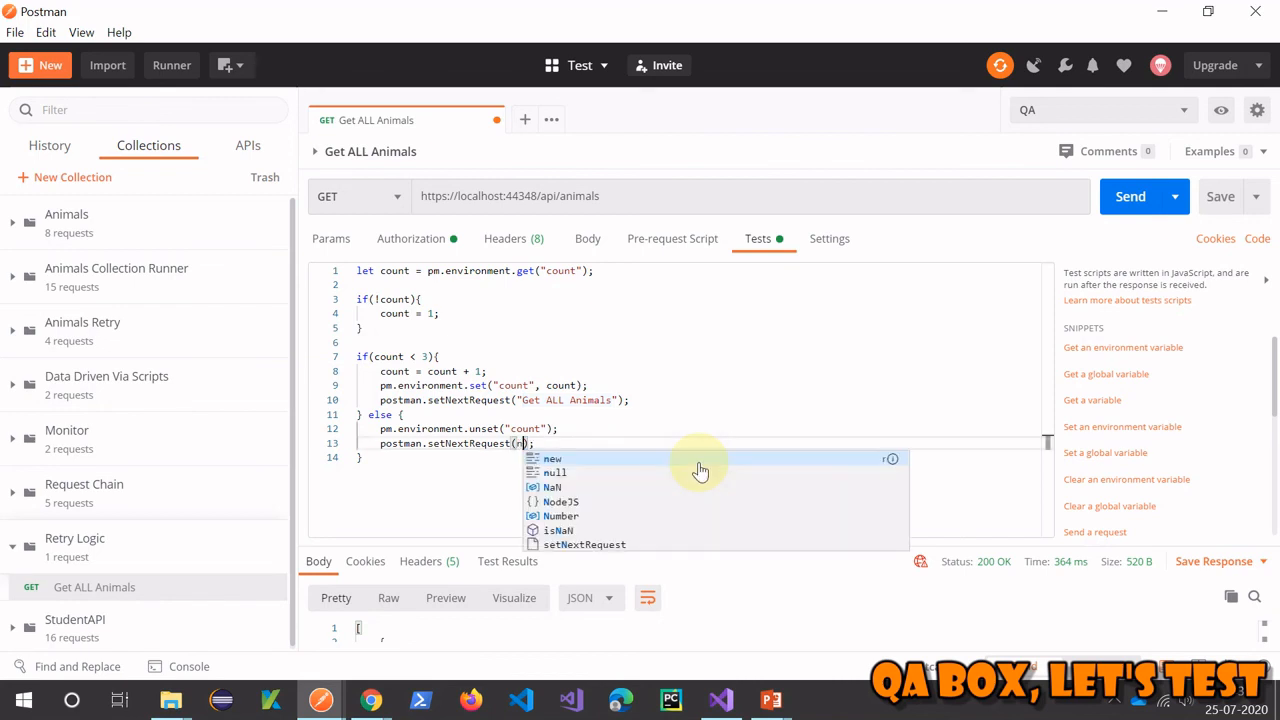
click(552, 472)
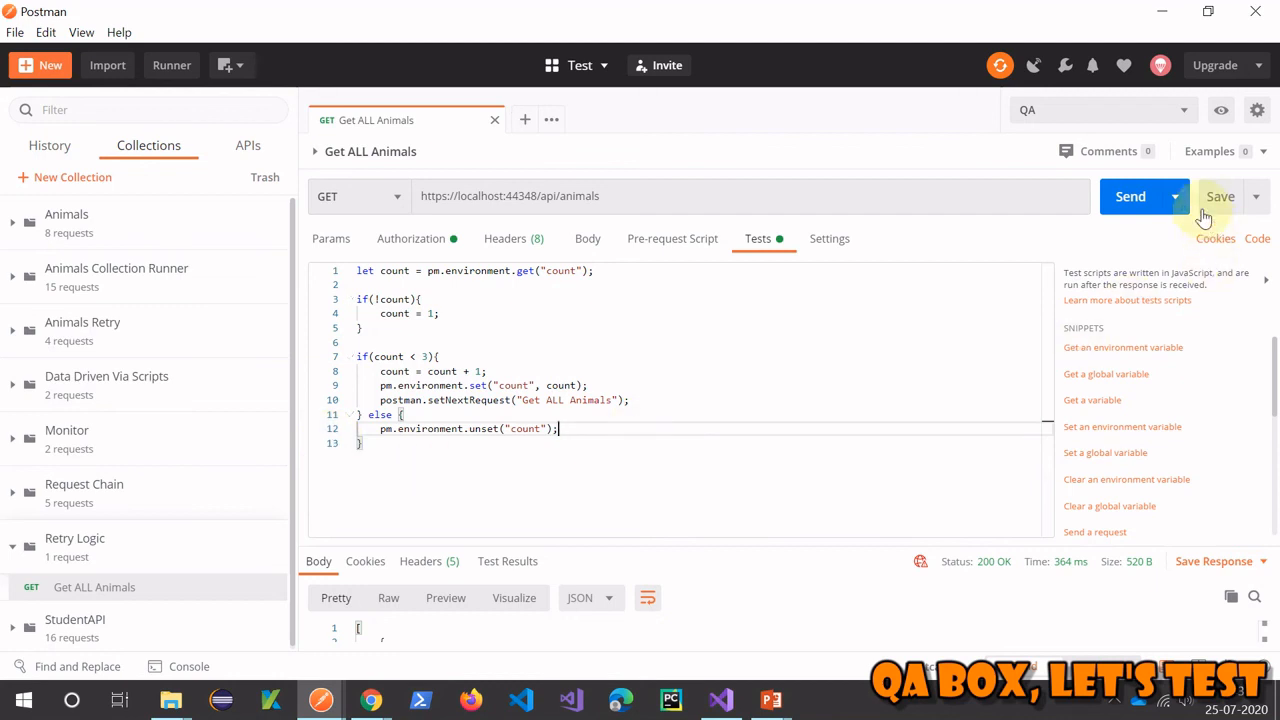
mouse_move(762, 540)
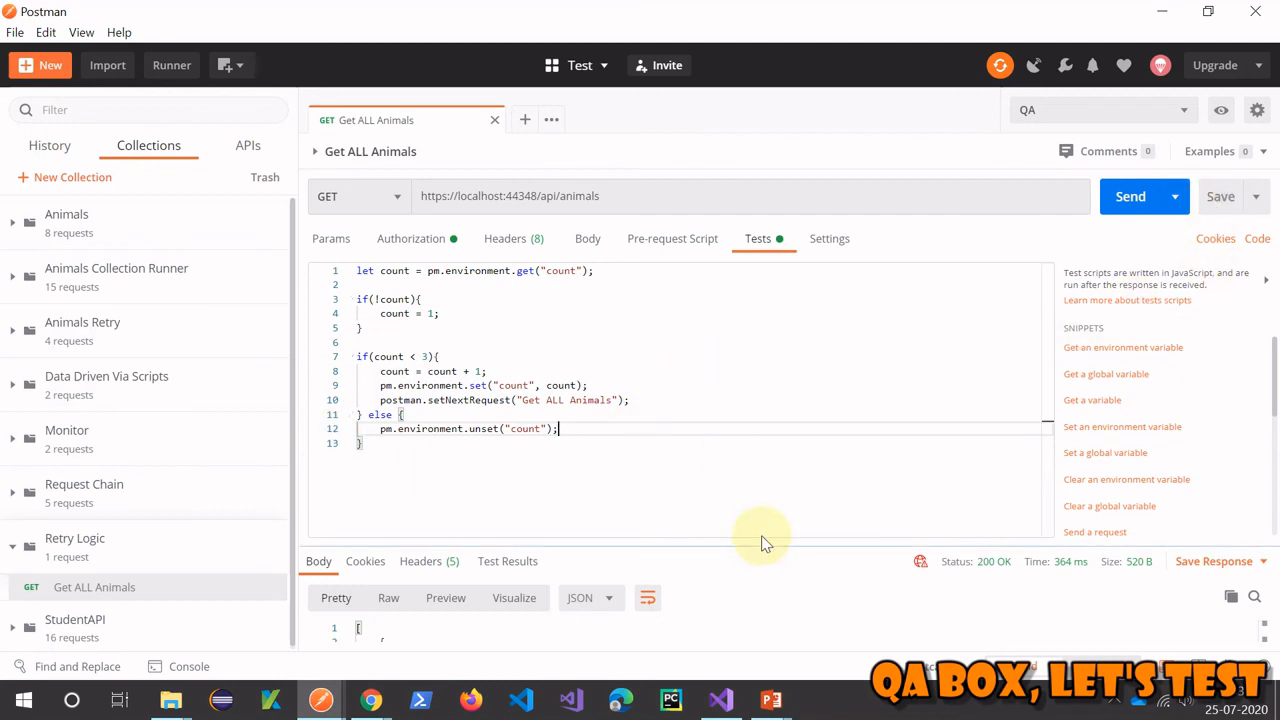
mouse_move(764, 464)
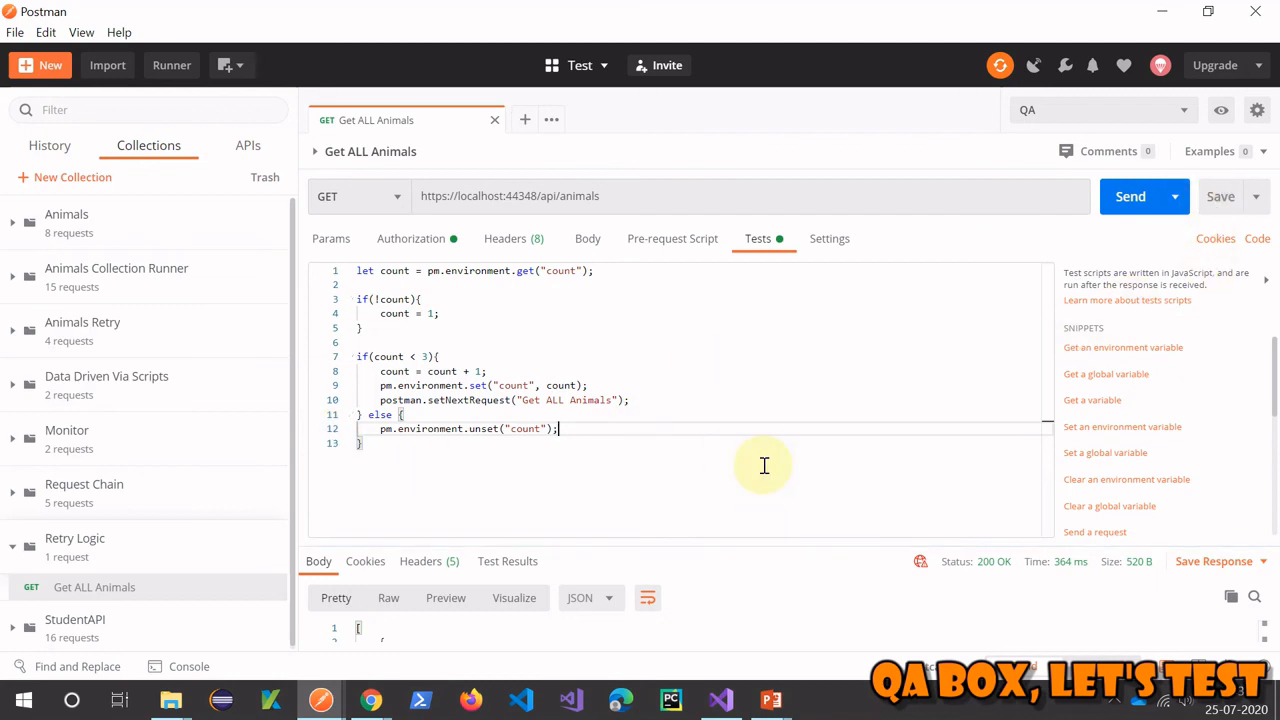
mouse_move(740, 672)
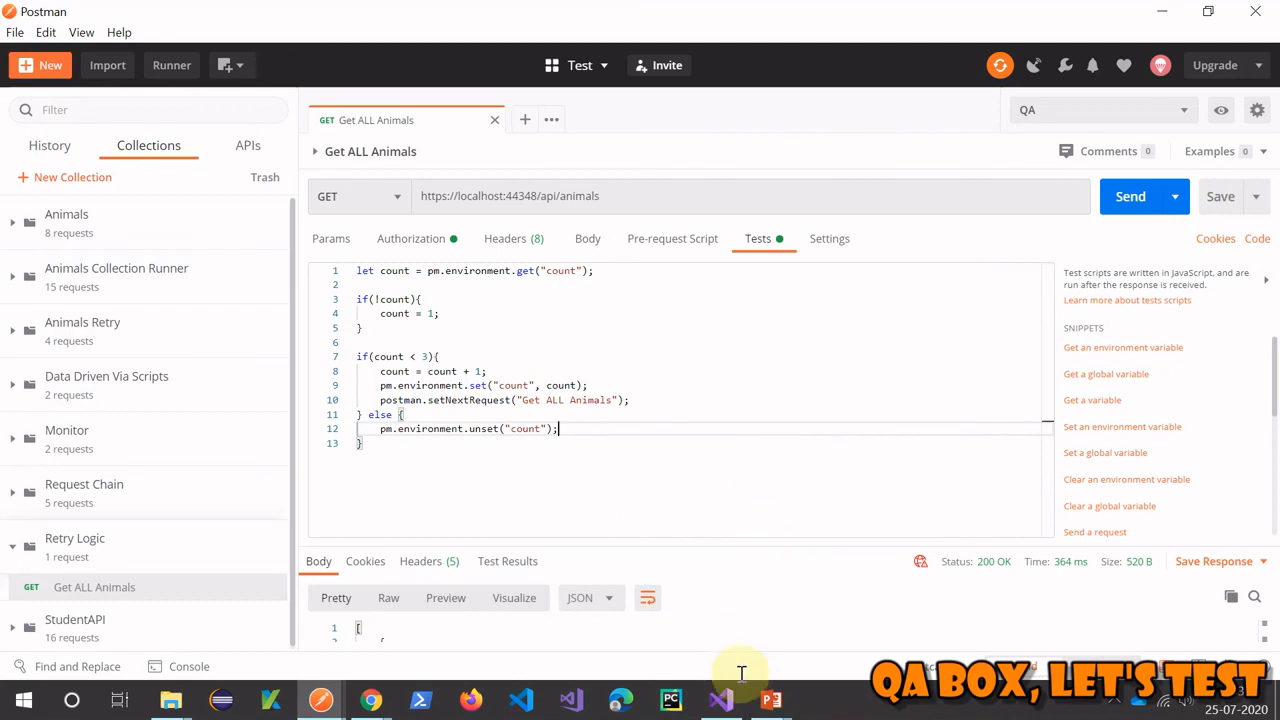